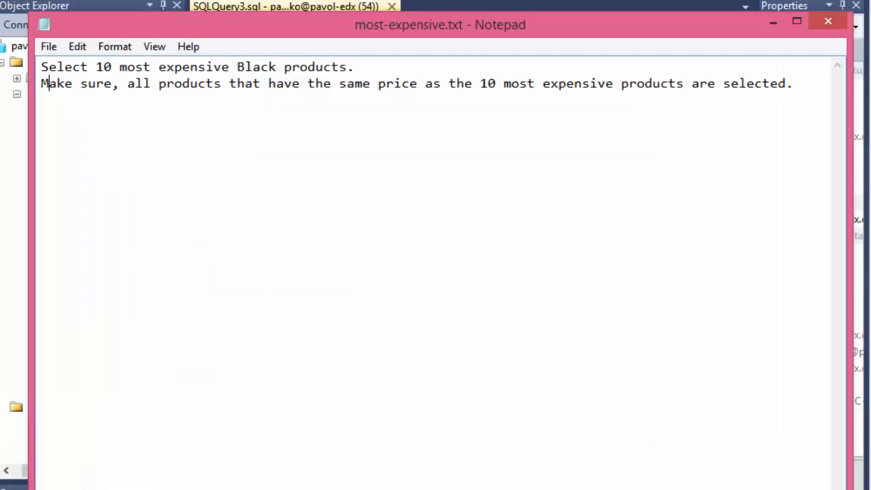
mouse_move(125, 122)
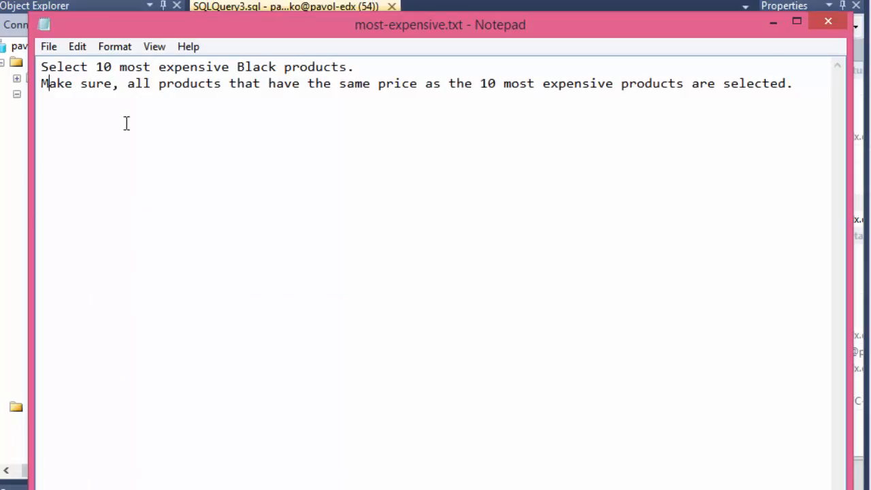
mouse_move(112, 26)
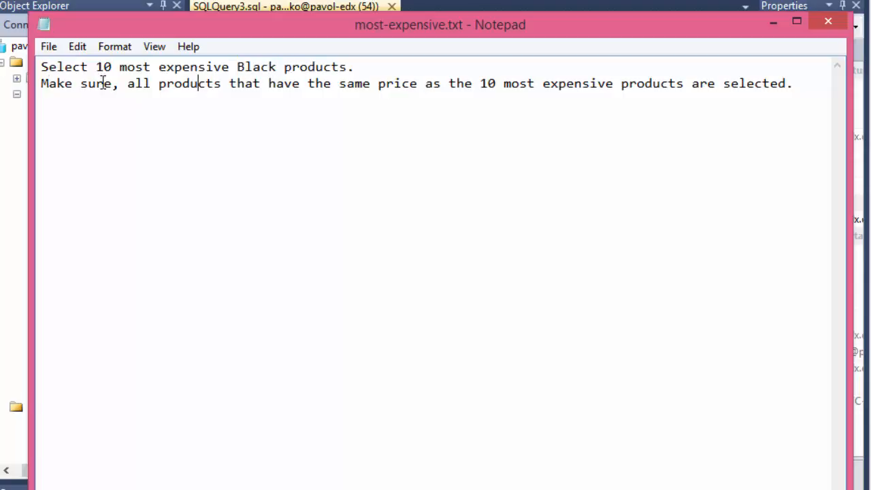
mouse_move(306, 95)
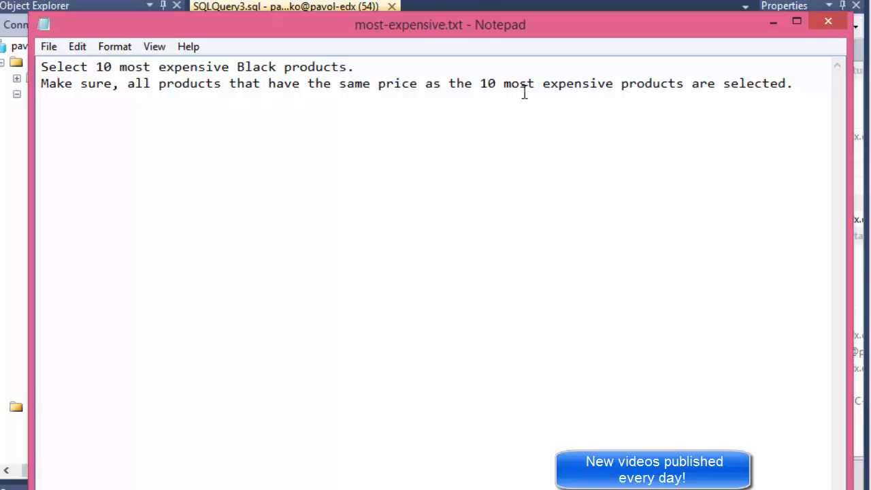
mouse_move(788, 97)
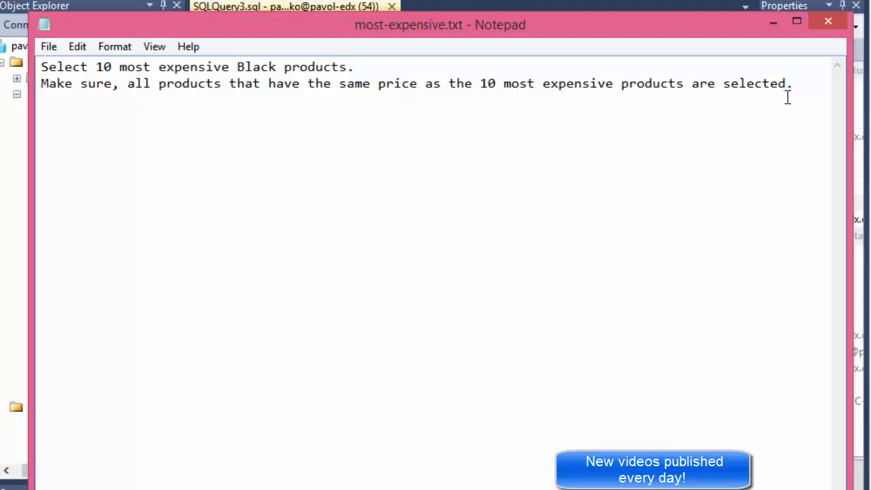
mouse_move(779, 60)
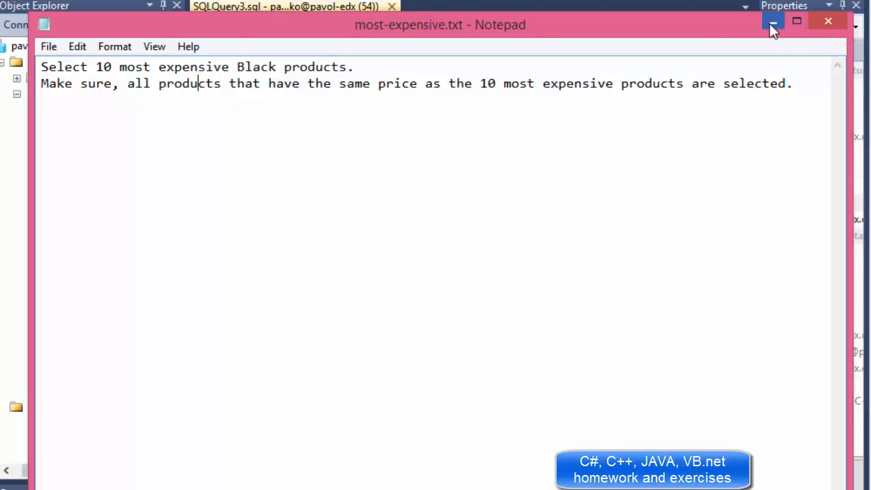
- Write SELECT * FROM SalesLT.Product to return all 295 product rows
click(773, 22)
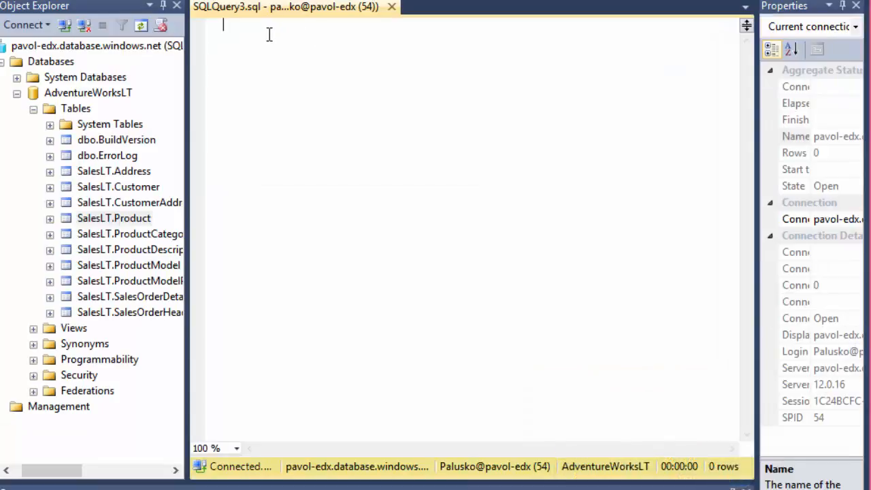
text(select *)
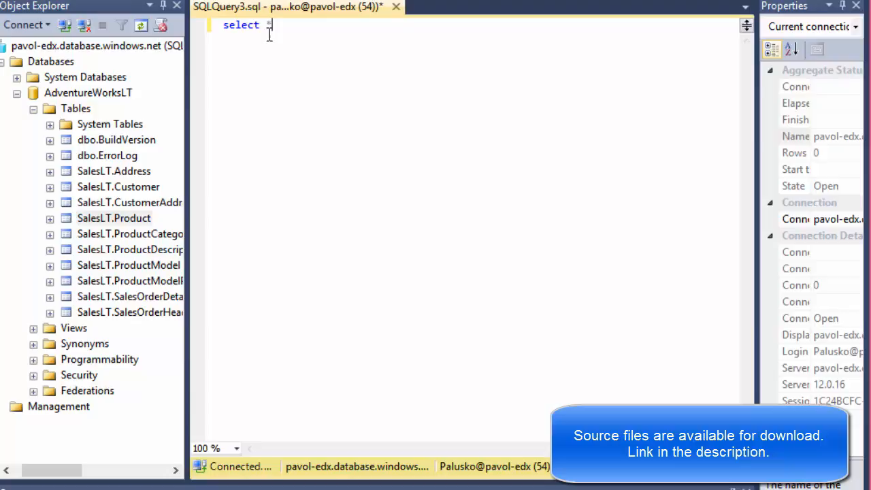
text(from saleslt)
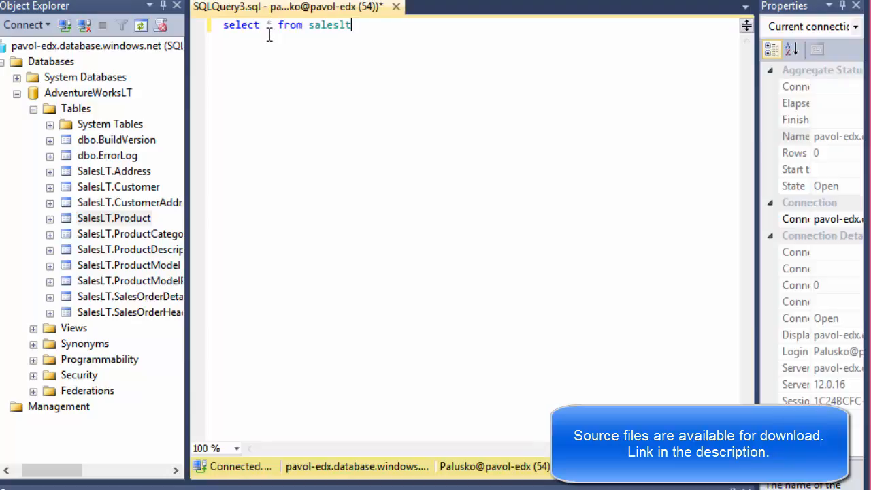
text(.product)
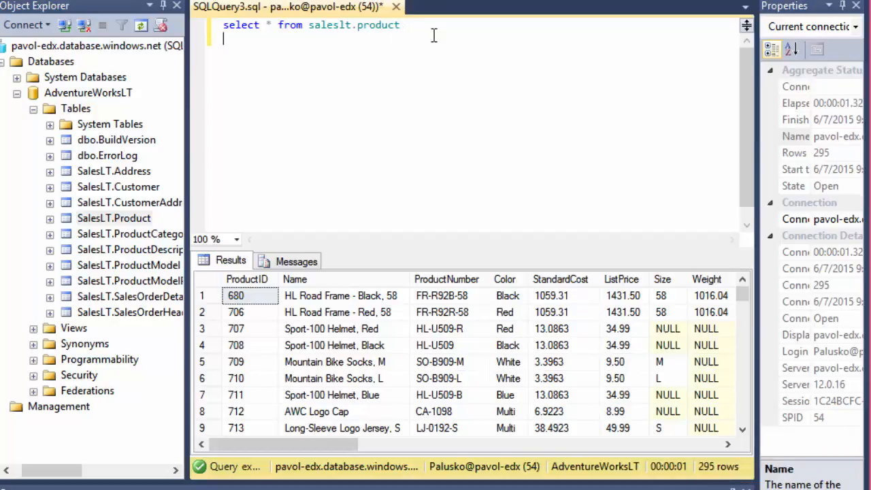
- Add WHERE color = 'Black' so the query returns 89 Black products
text(where color)
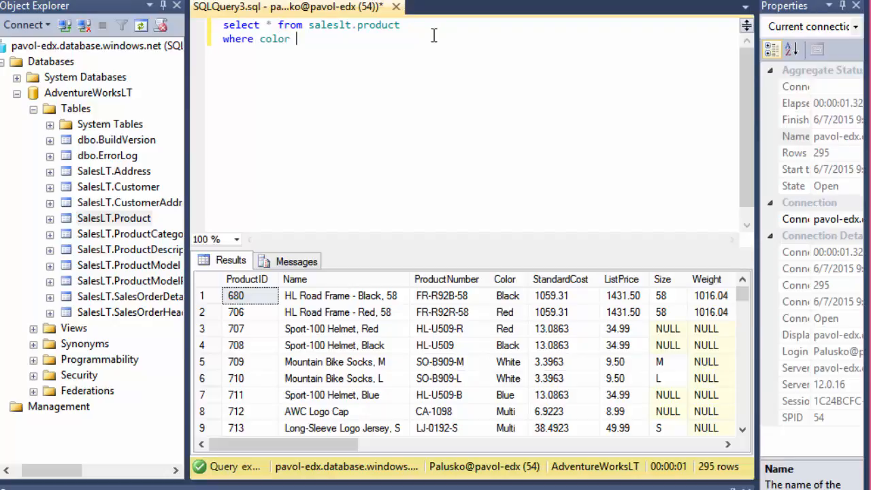
text(= 'Black)
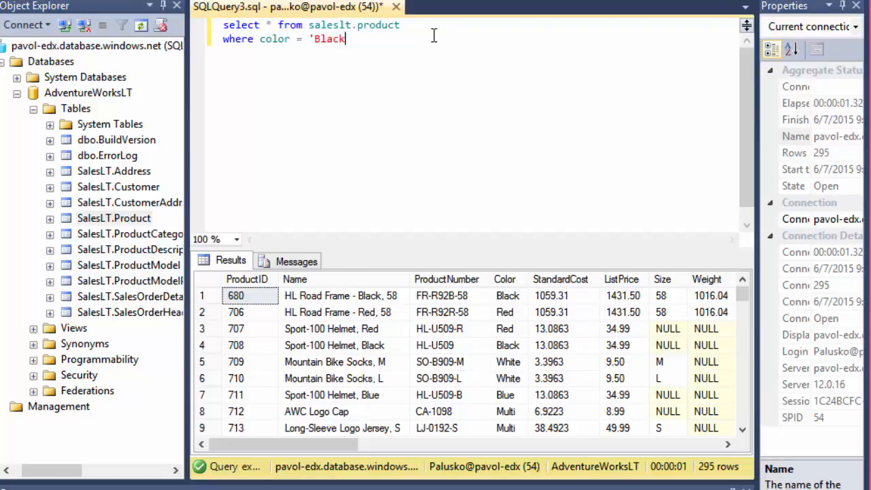
text(')
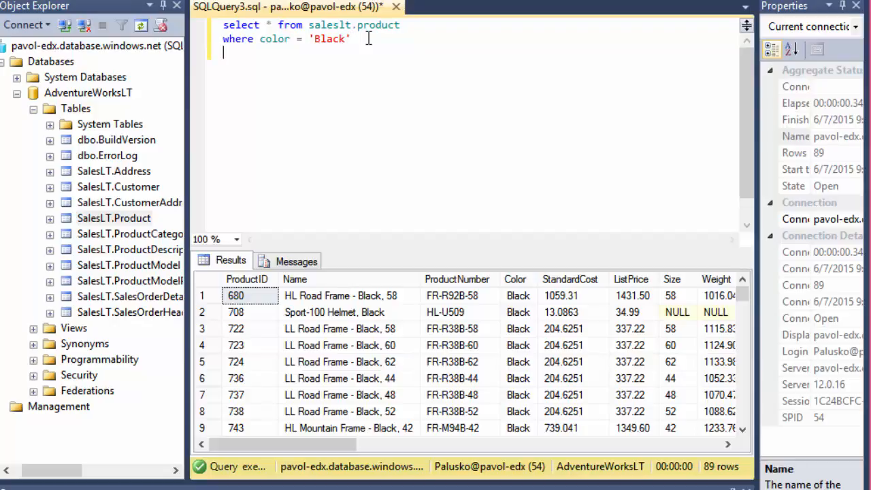
- Add ORDER BY listprice DESC so Black products sort highest price first
text(order by)
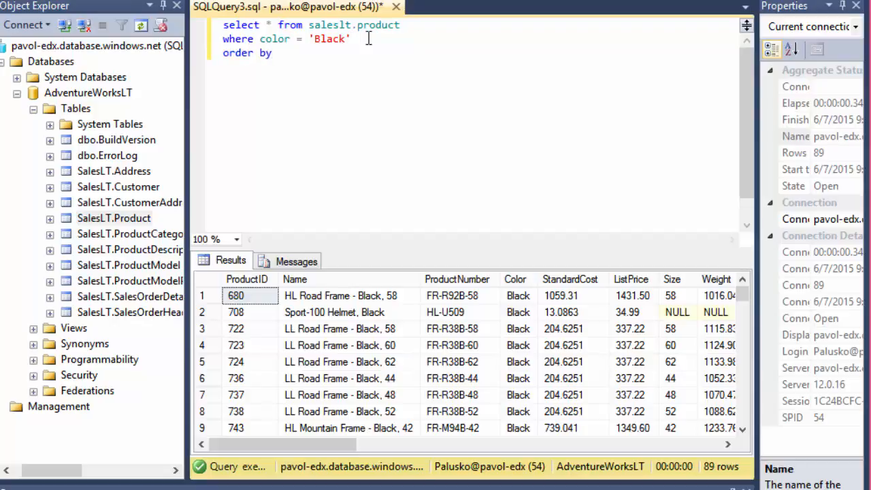
text(listprice)
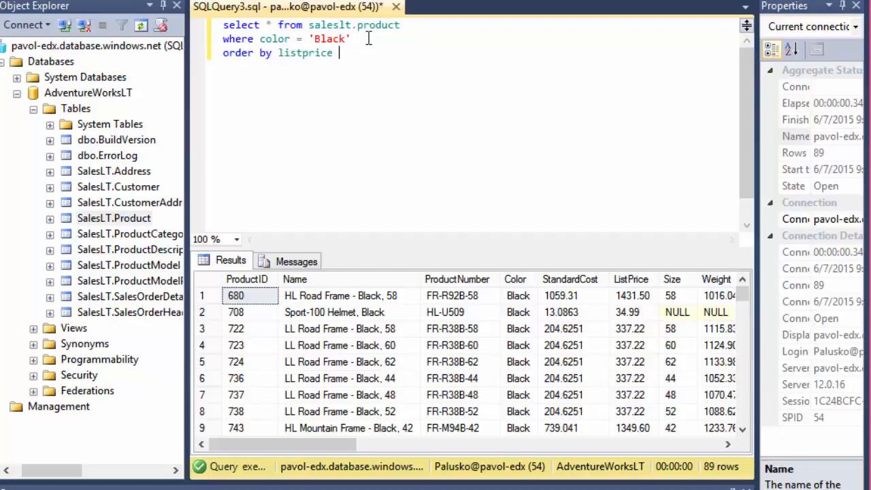
text(desc)
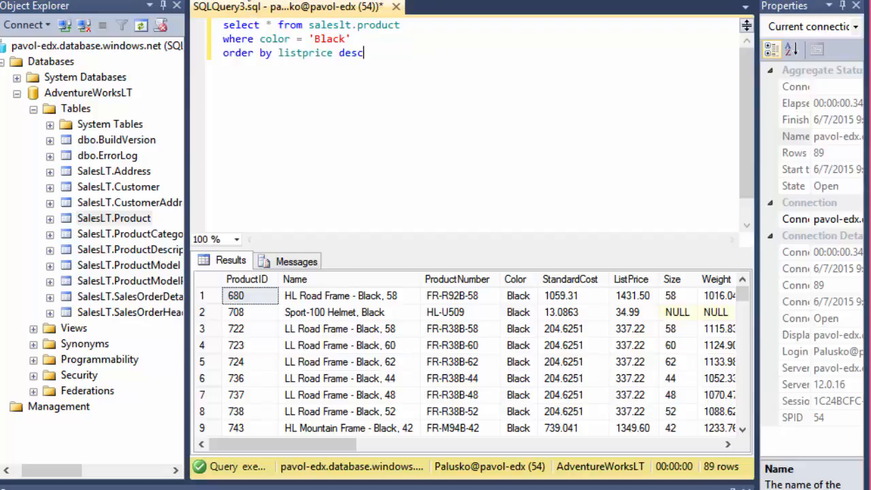
mouse_move(261, 8)
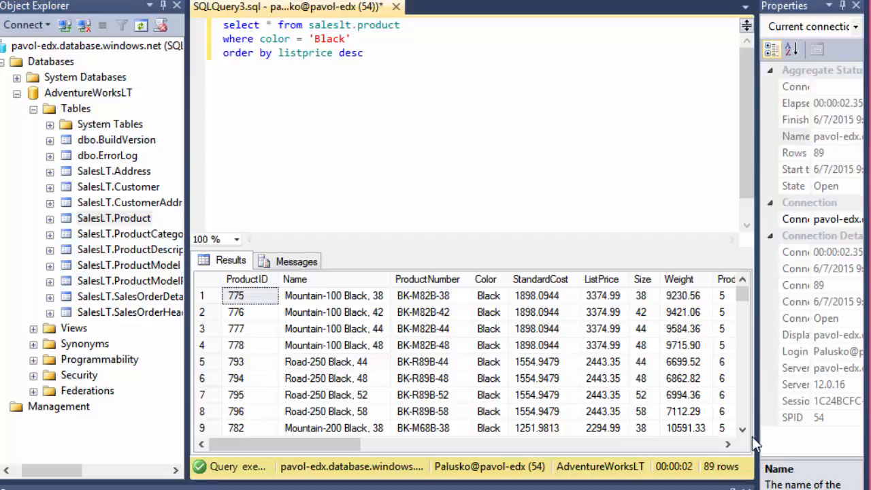
scroll(down, 3)
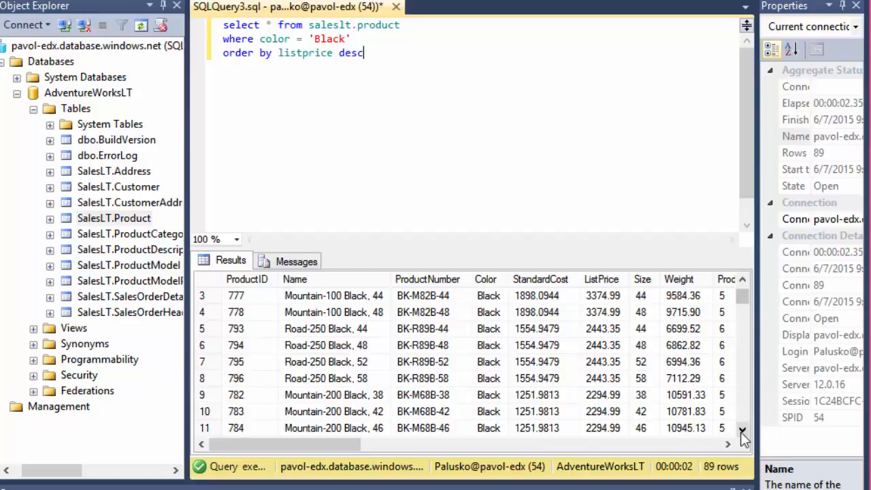
click(743, 427)
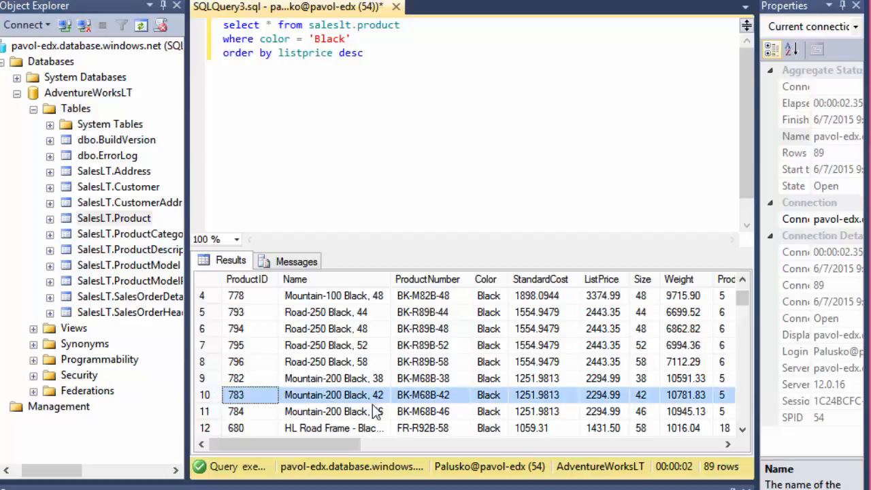
mouse_move(607, 405)
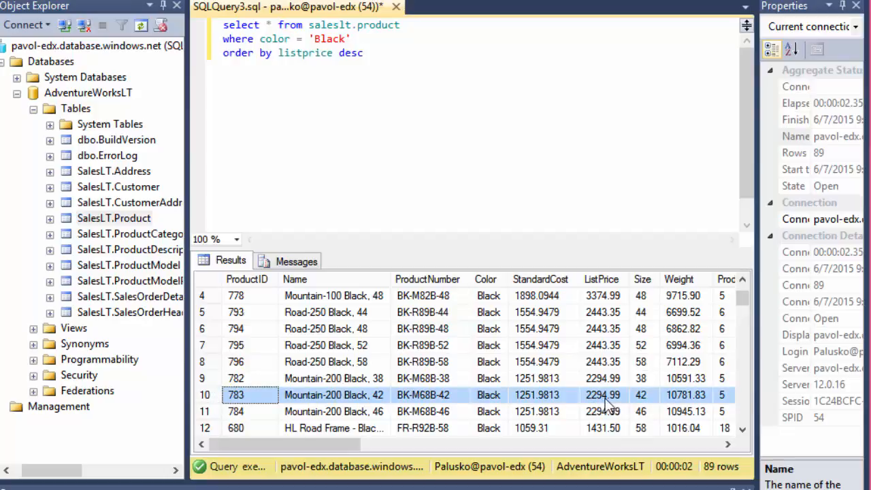
mouse_move(599, 421)
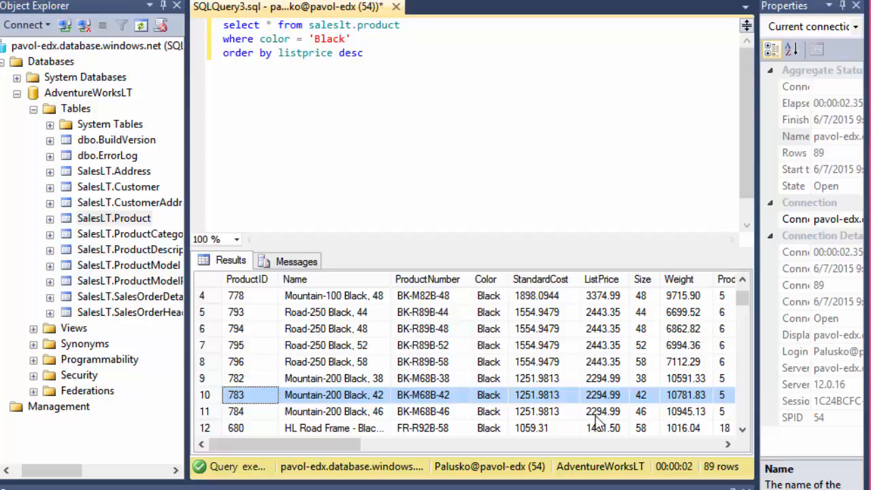
mouse_move(597, 403)
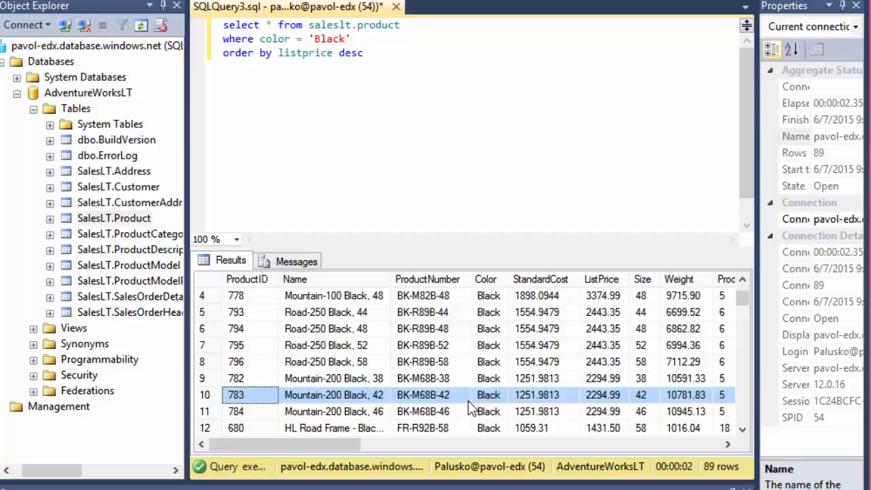
mouse_move(615, 420)
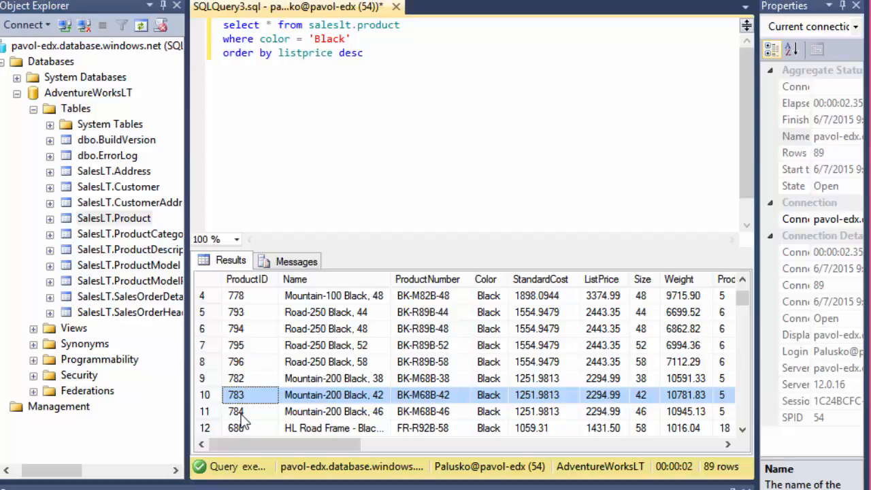
click(235, 411)
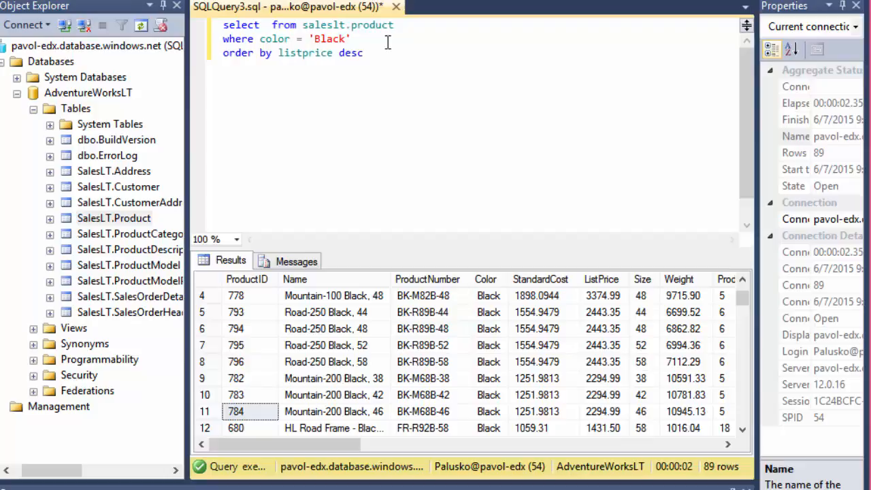
- Select only name, listprice instead of * for the sorted Black products
text(name,)
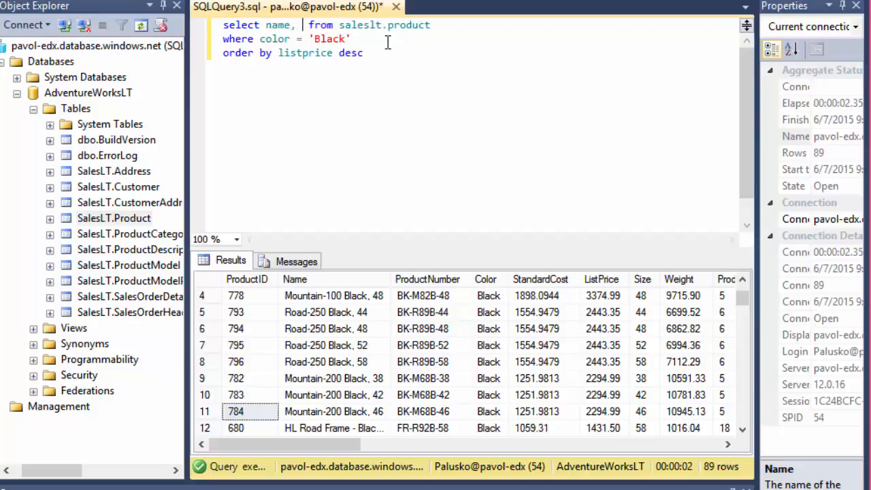
text(listprice)
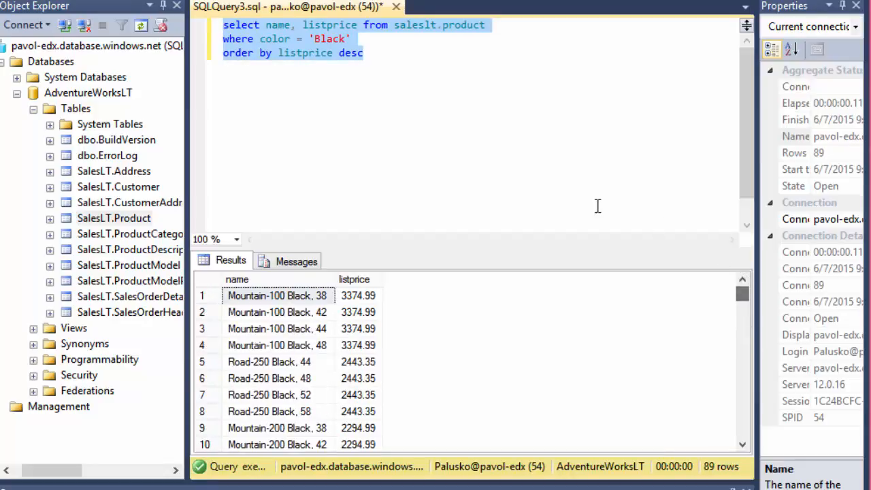
- Add top(10) after SELECT to limit results to the 10 highest-priced rows
click(296, 34)
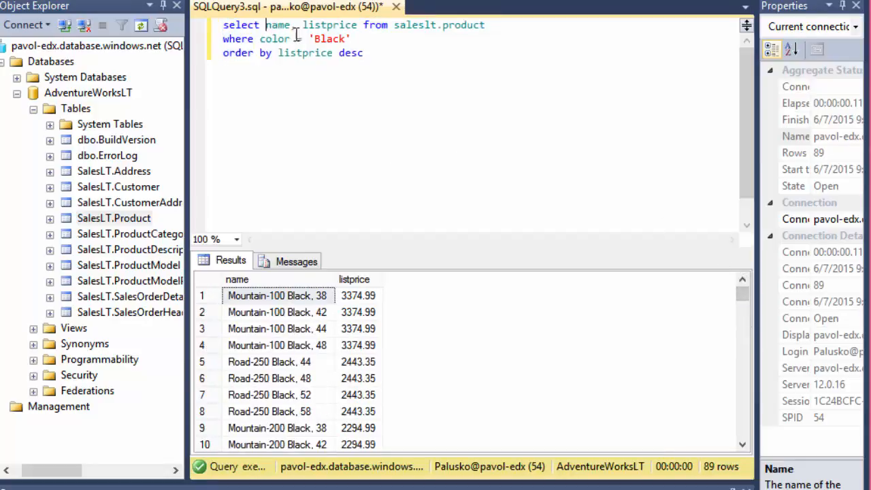
text(top)
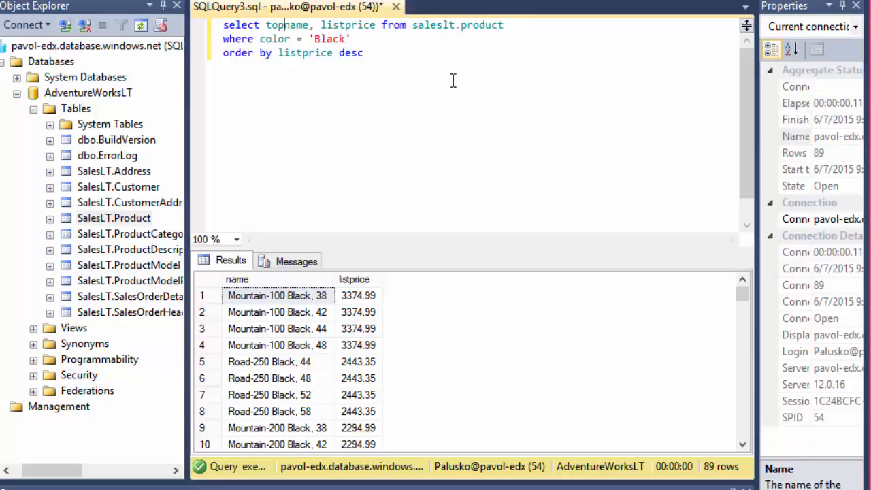
text((10))
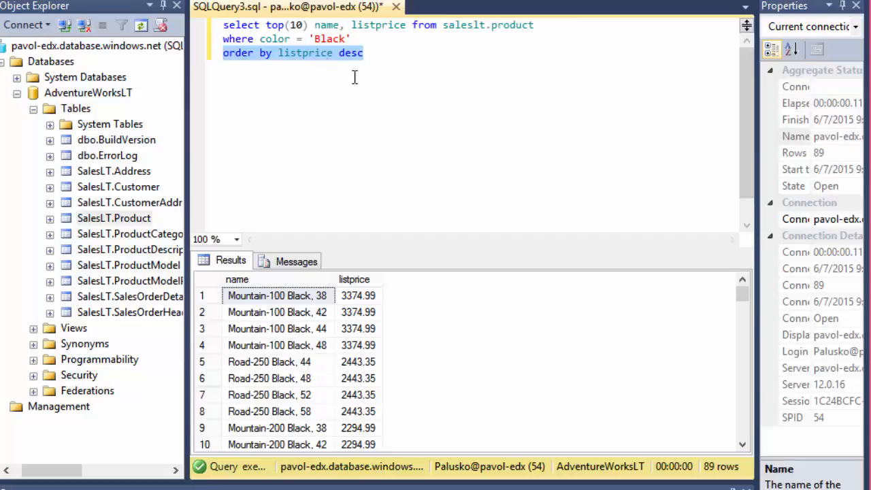
mouse_move(371, 212)
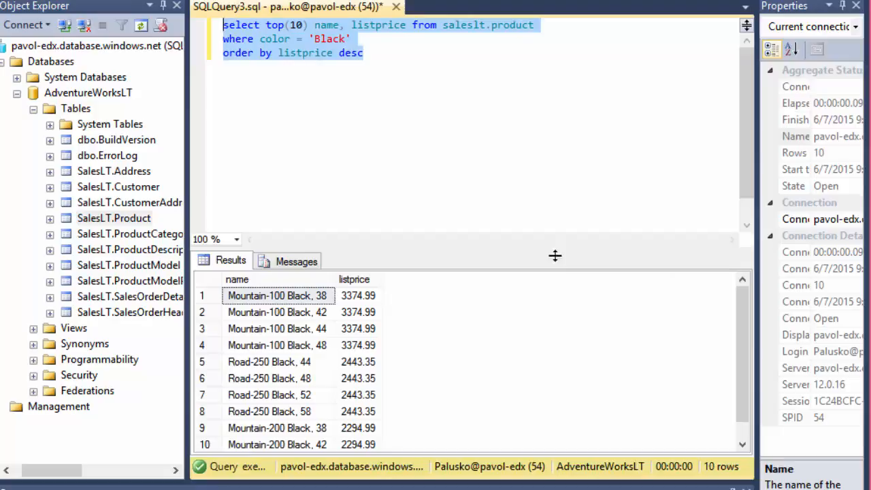
- Run with top(11) to reveal a third 2294.99 product, then revert to top(10)
scroll(down, 3)
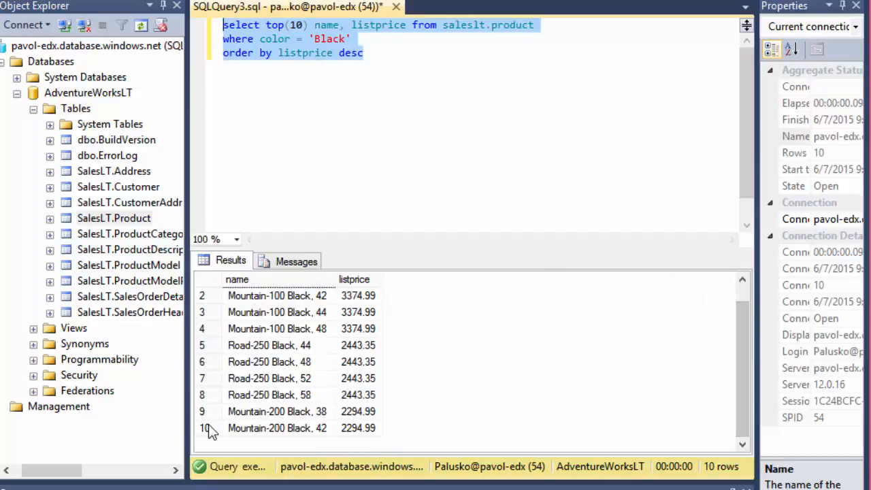
click(357, 427)
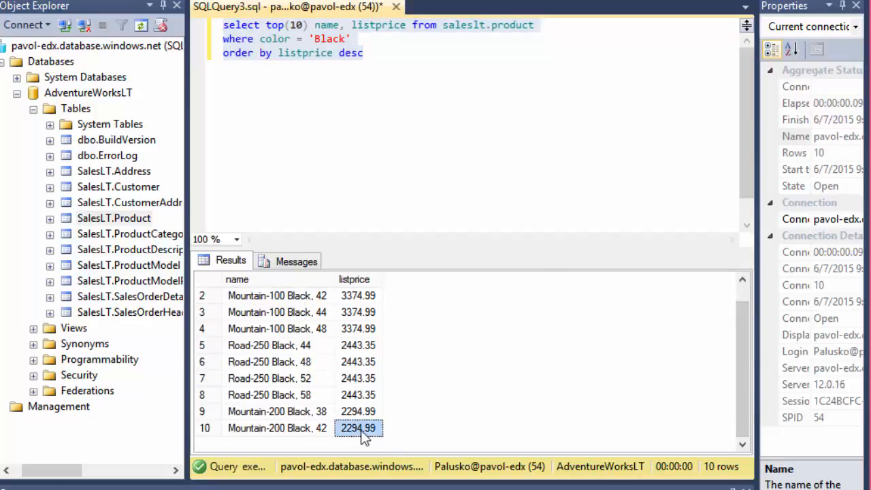
mouse_move(356, 441)
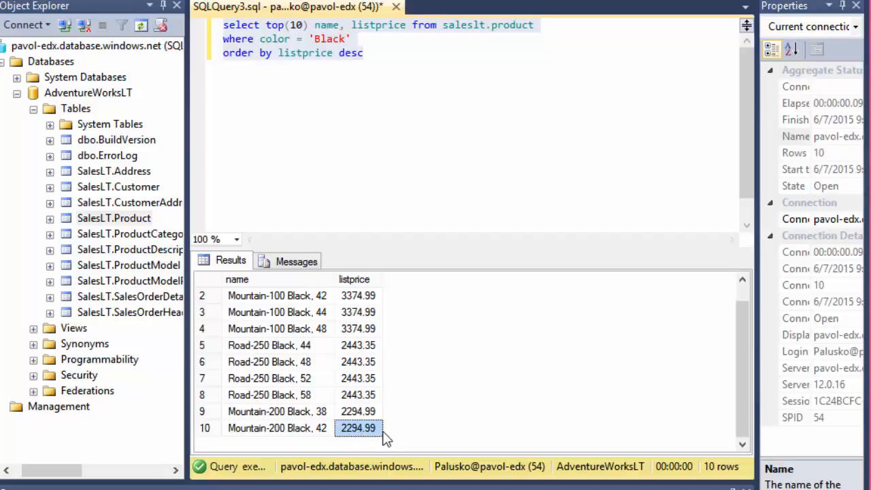
mouse_move(333, 438)
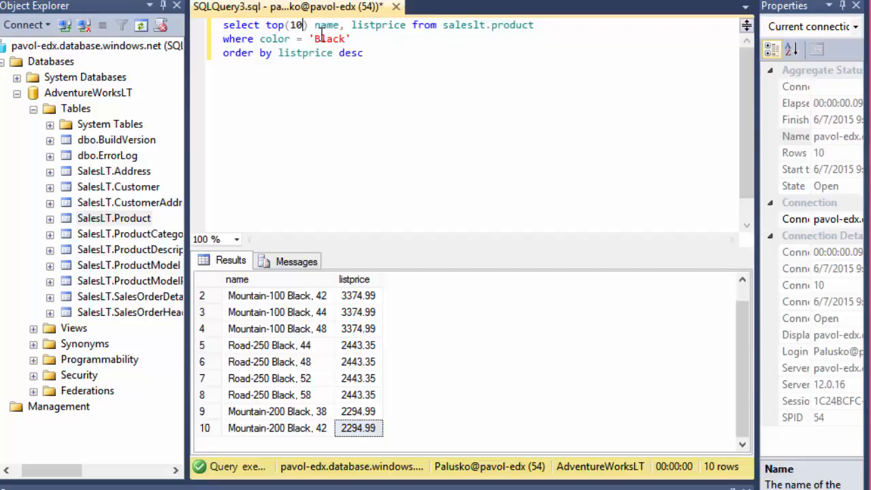
text(1)
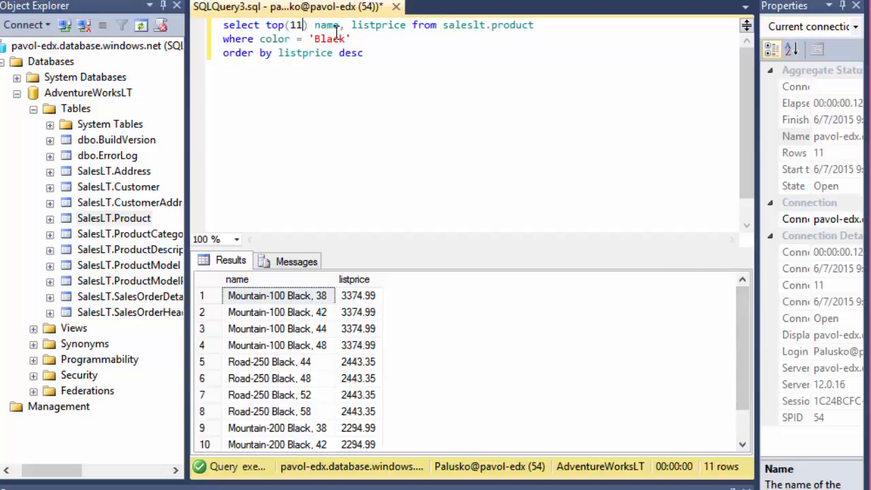
scroll(down, 3)
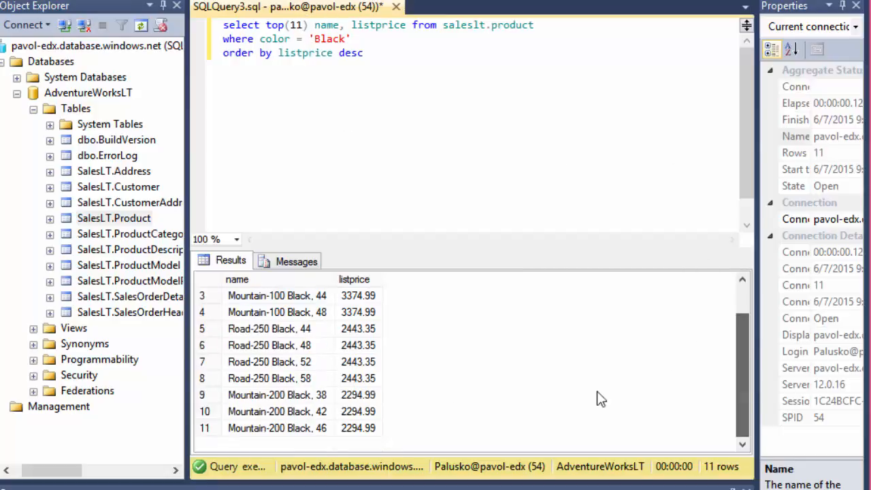
mouse_move(251, 438)
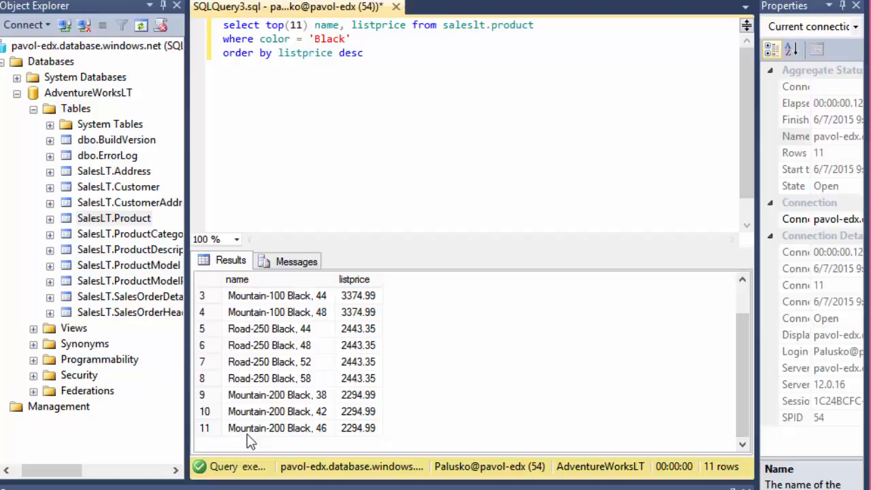
mouse_move(308, 14)
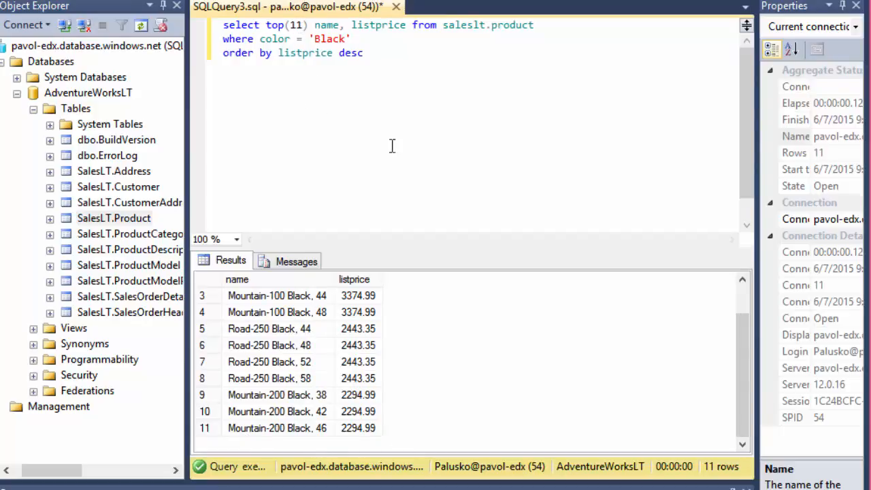
mouse_move(381, 139)
text(0)
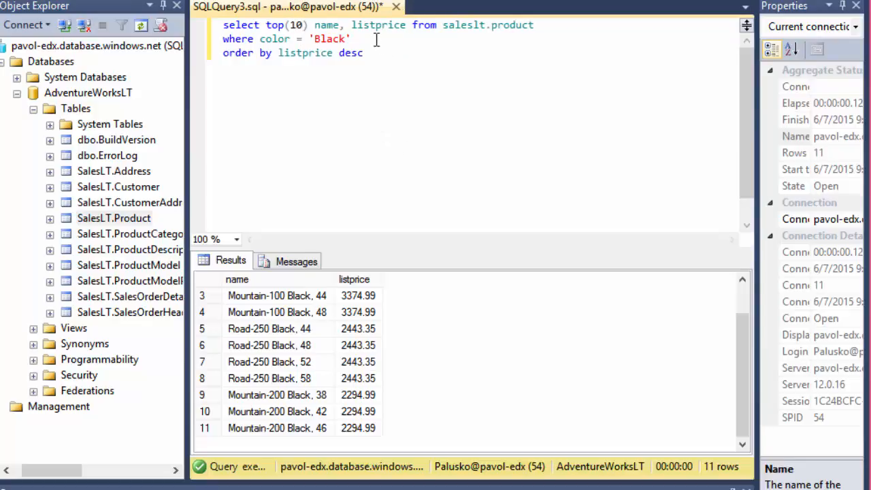
mouse_move(506, 411)
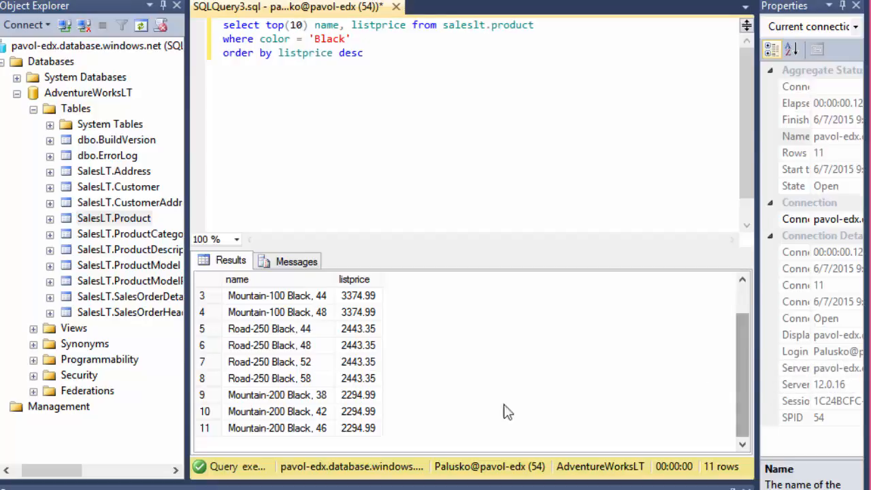
click(356, 411)
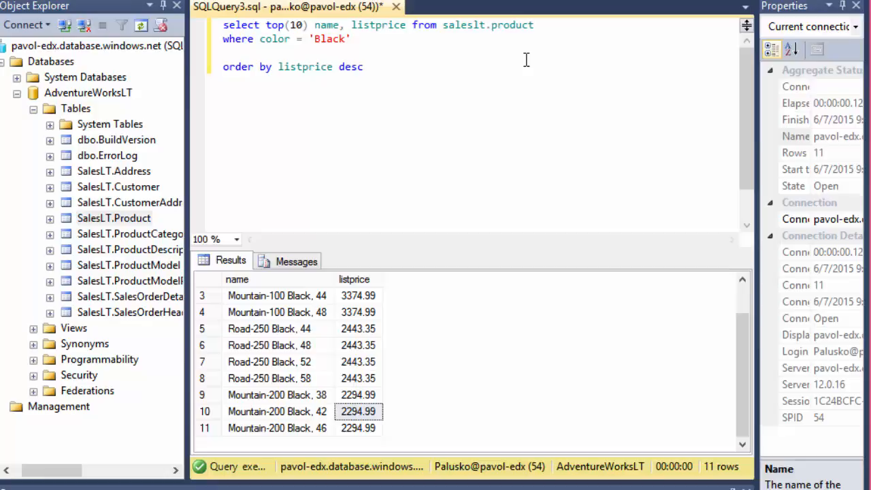
- Add AND listprice >= 2294.99, then replace the hard-coded price with a SELECT listprice subquery
text(and)
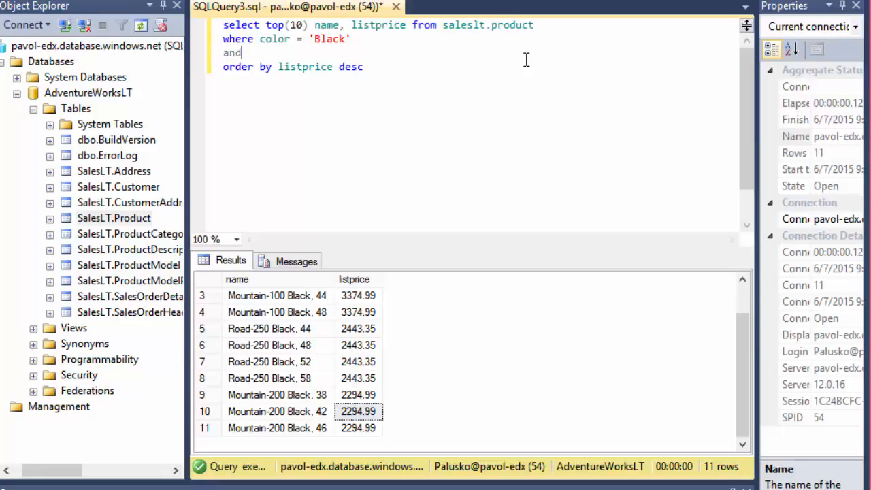
text(listprice >)
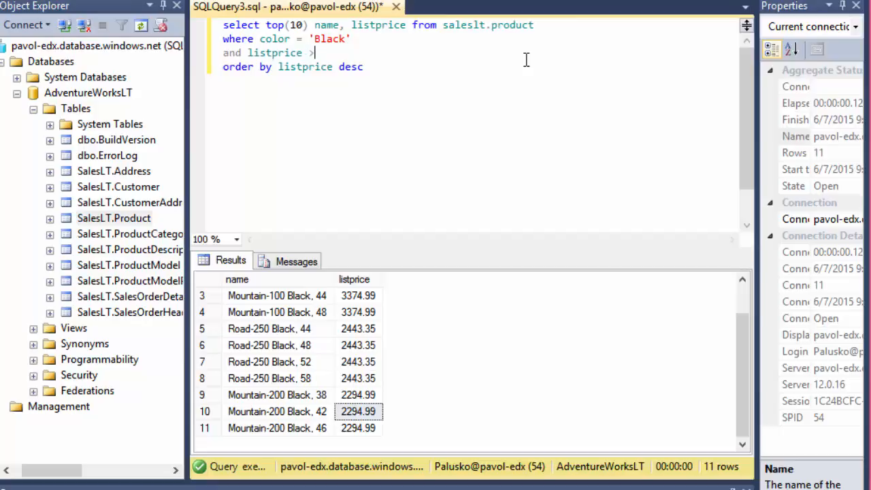
text(=)
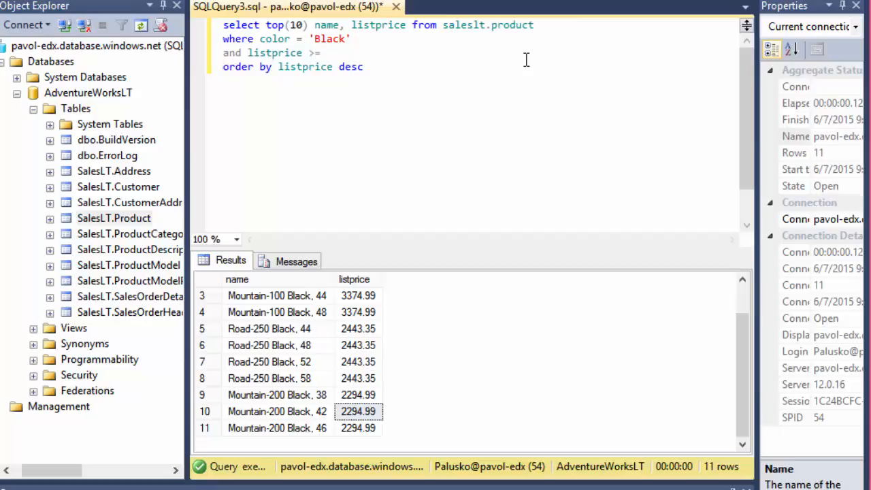
click(327, 53)
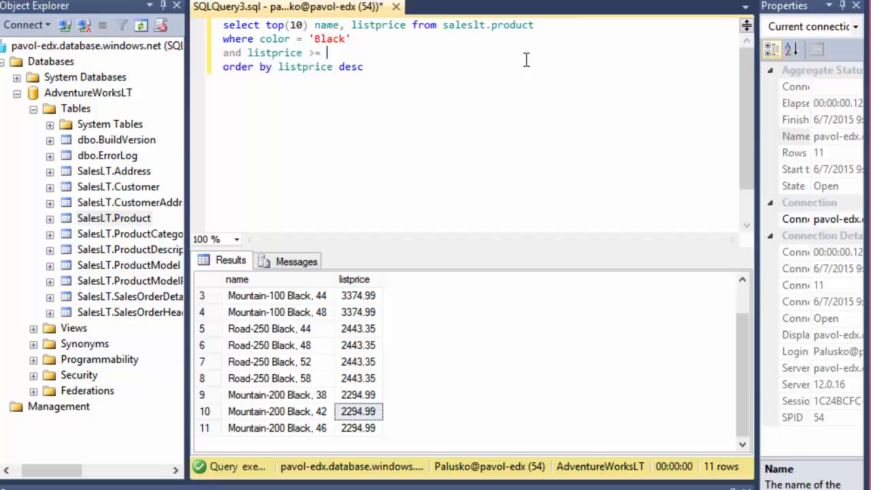
text(2294.99)
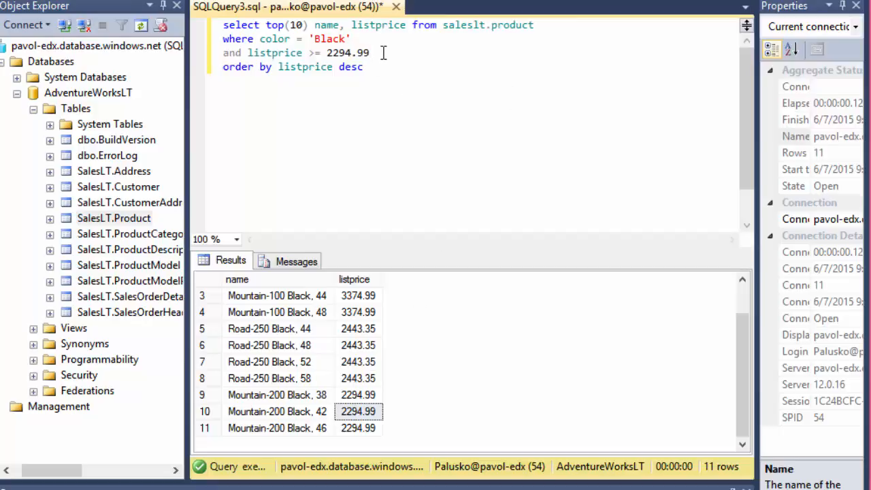
double_click(348, 51)
text(()
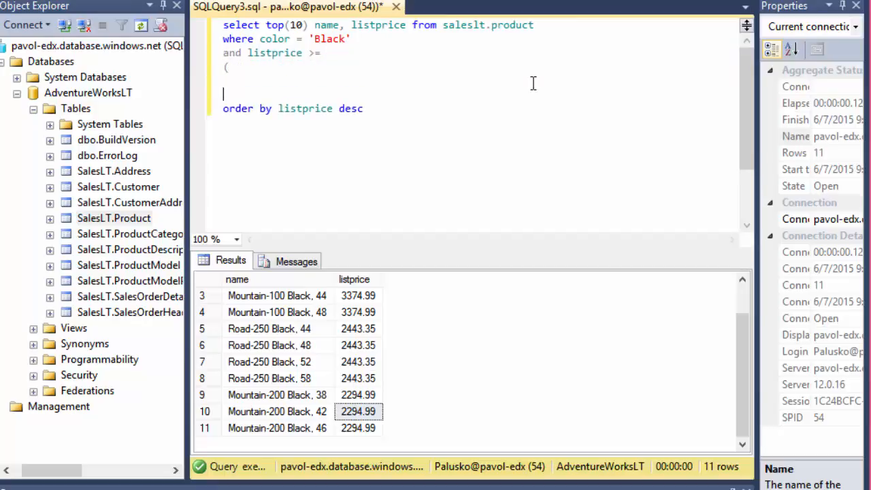
text())
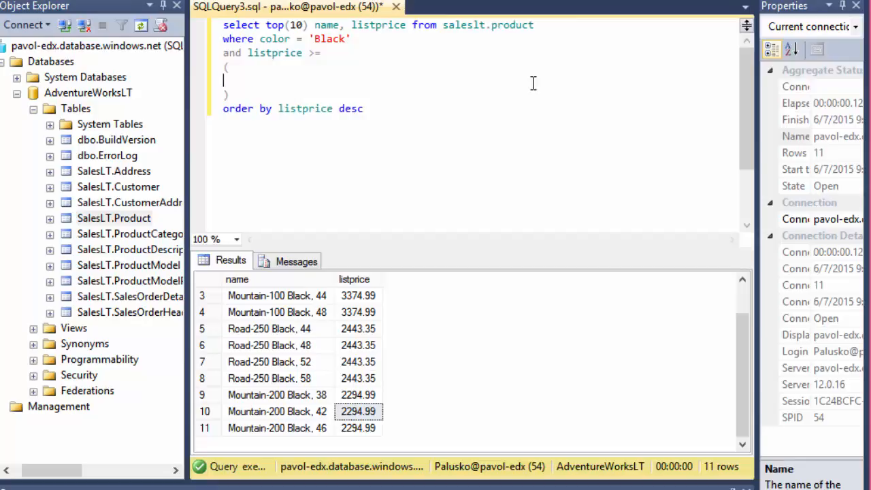
text(select)
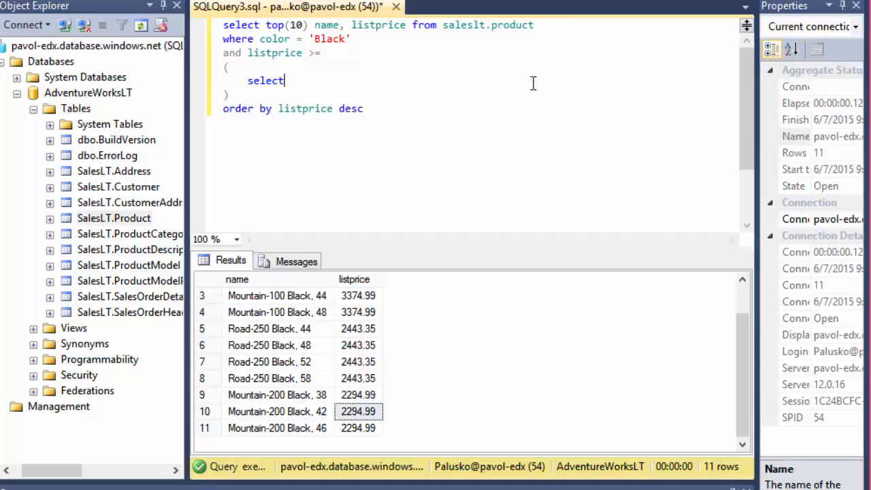
text(listprice)
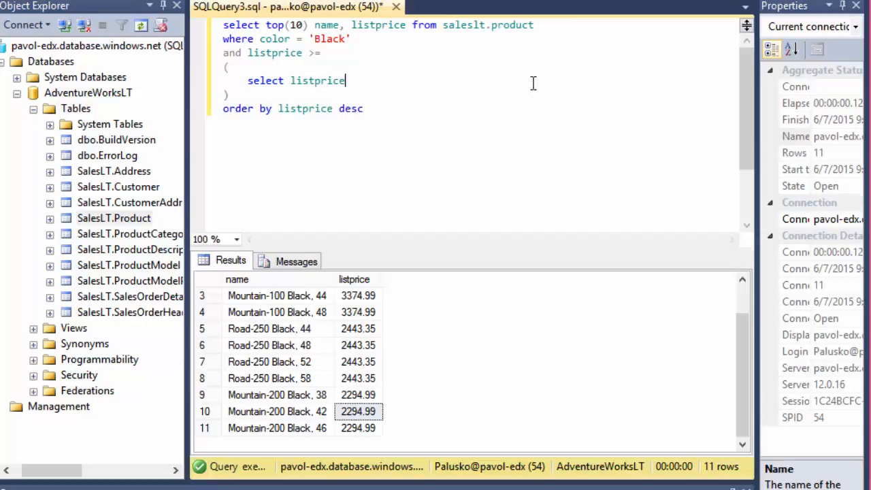
- Give the subquery FROM saleslt.product WHERE color = 'Black' over Black products
click(277, 411)
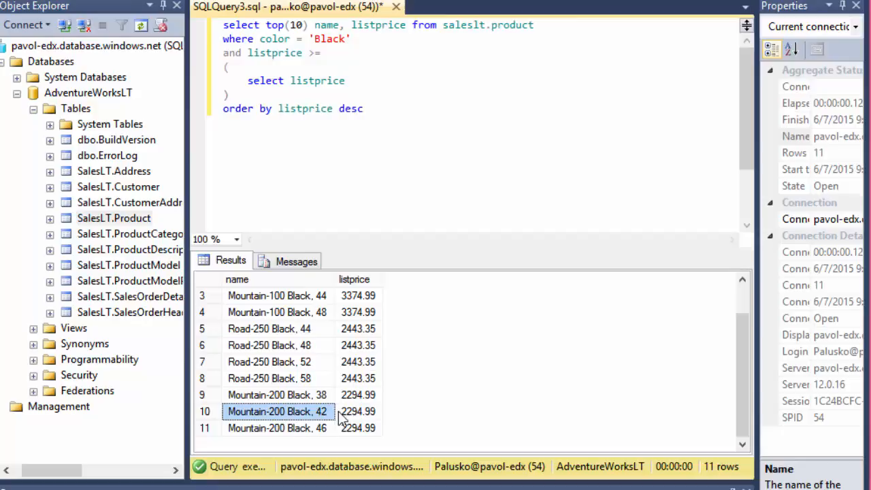
mouse_move(283, 413)
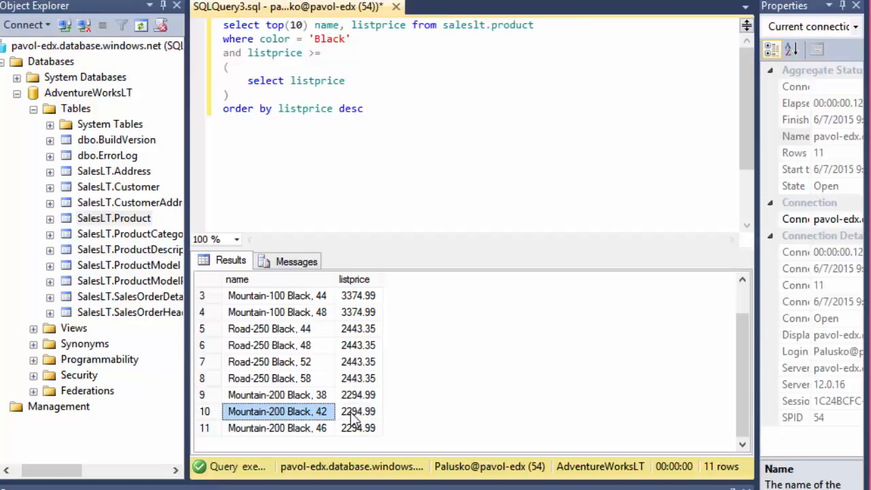
click(356, 410)
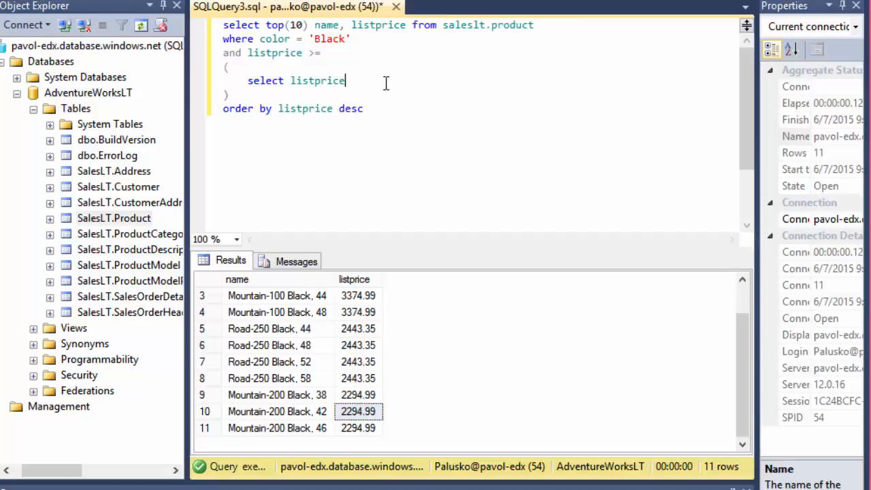
text(from)
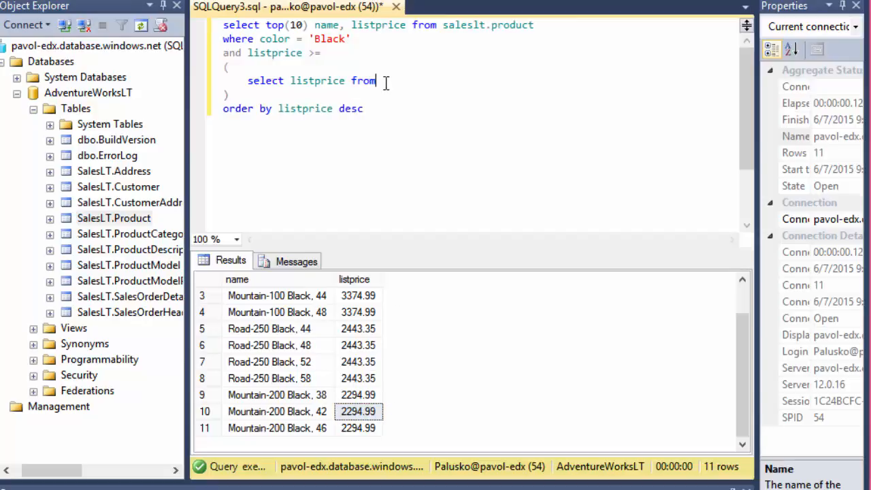
text(saleslt.p)
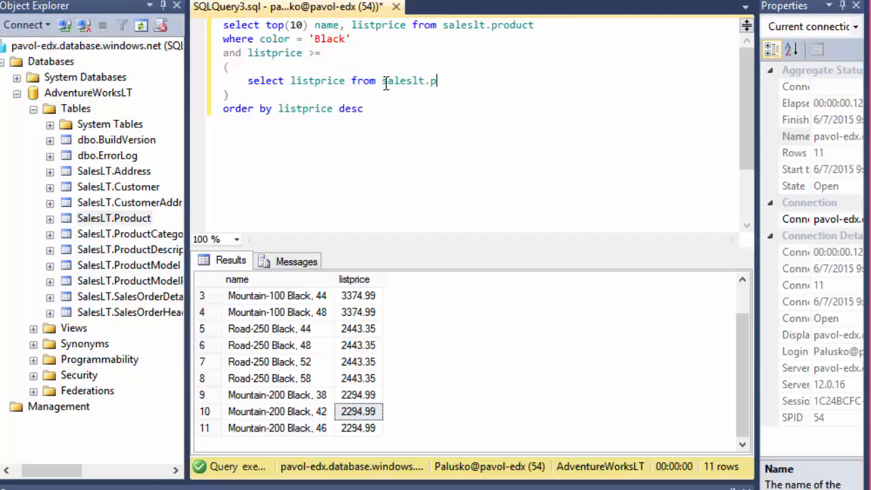
text(rod)
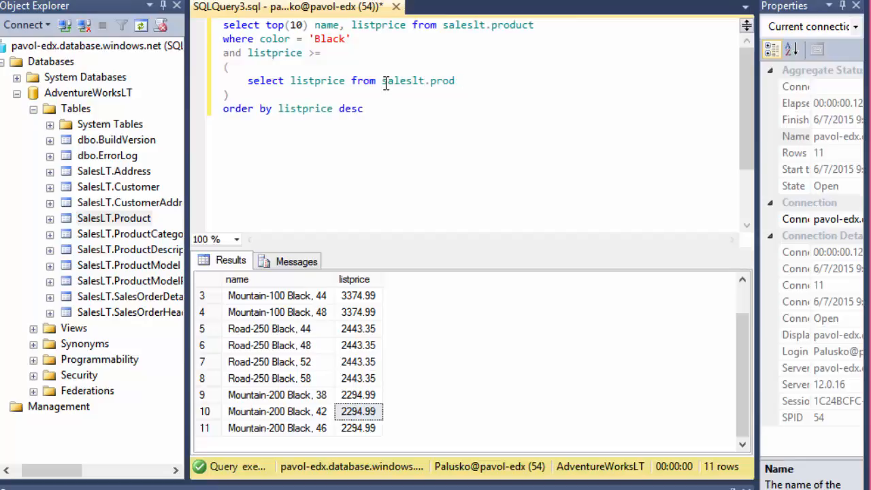
text(uct)
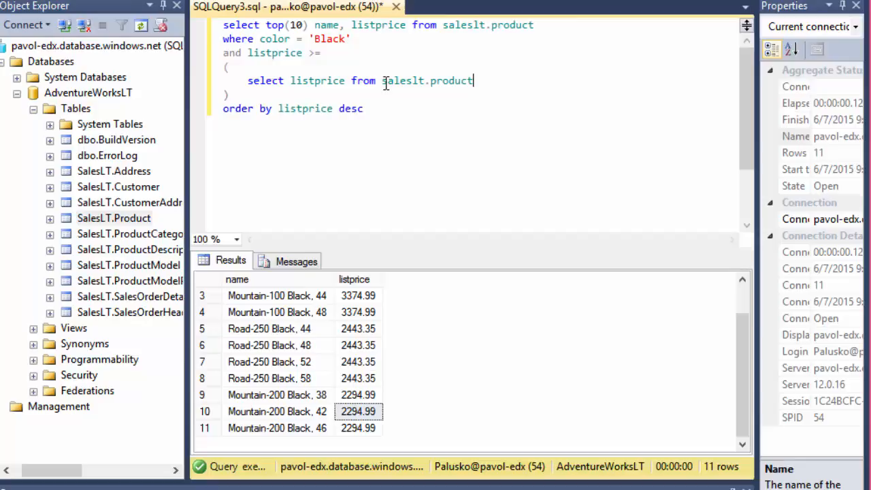
text(where color =)
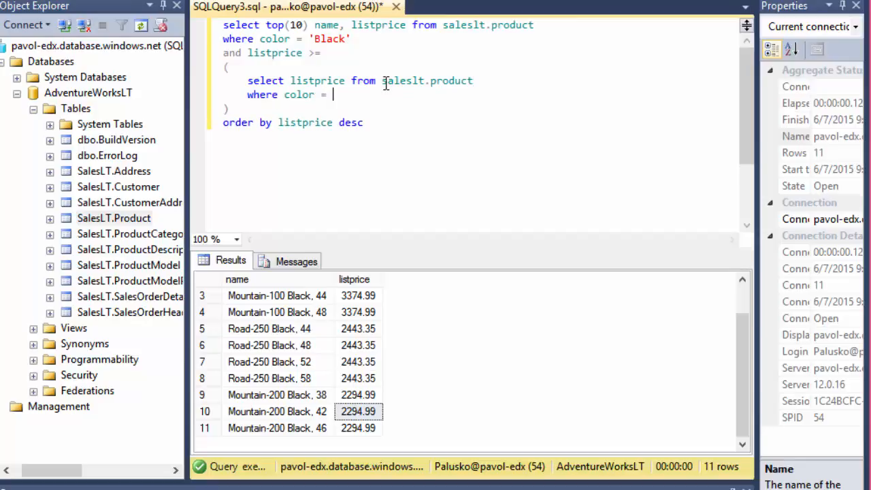
text('Black')
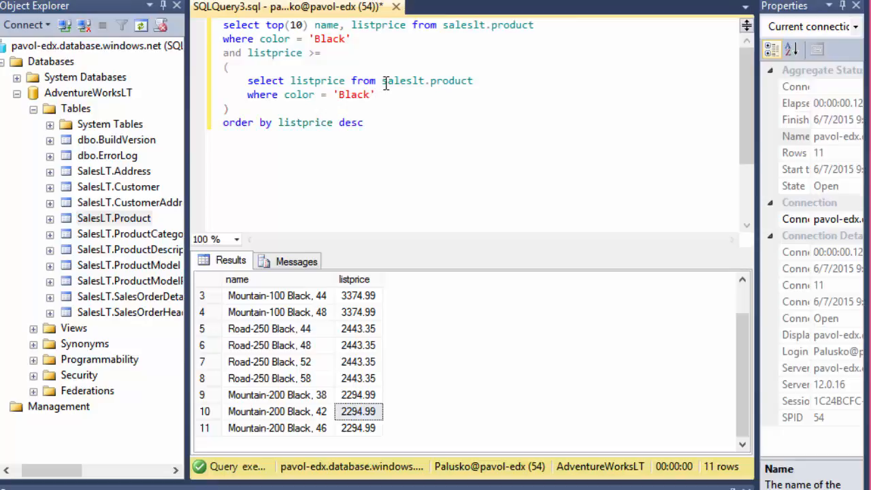
text(order by listprice desc)
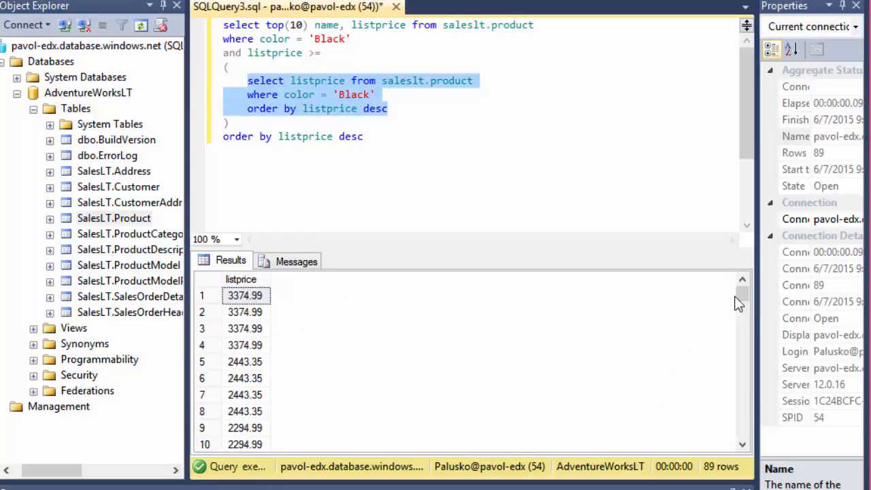
- Scroll the subquery's 89 sorted prices to see 2294.99 repeating through row 11
scroll(down, 3)
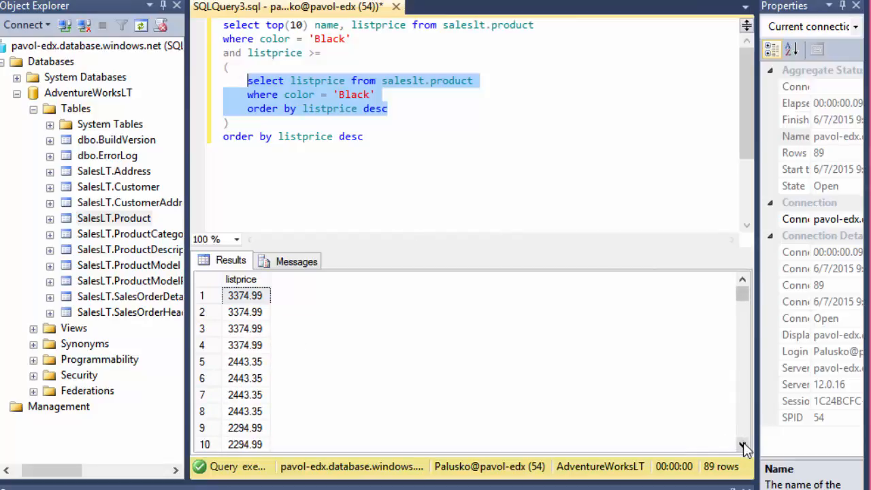
scroll(down, 3)
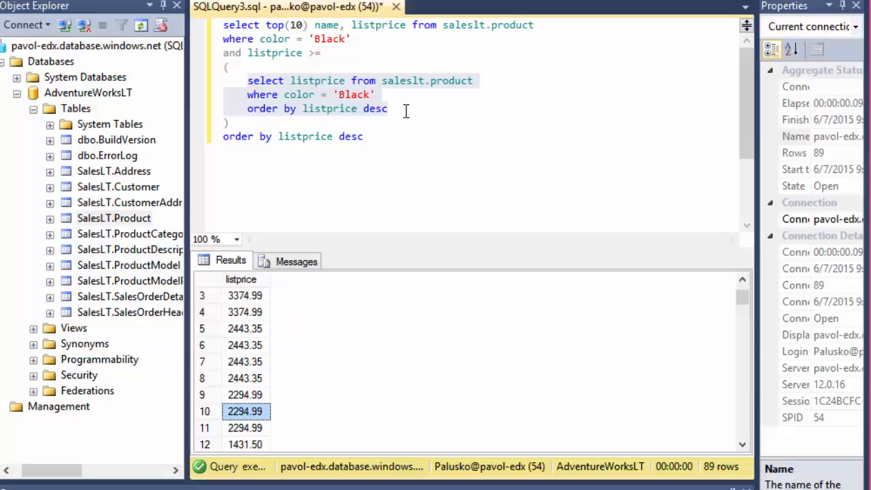
mouse_move(265, 422)
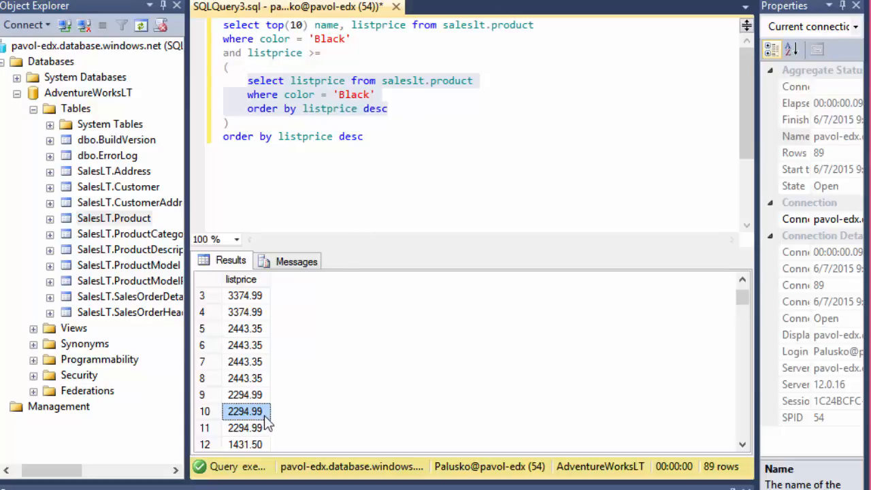
mouse_move(266, 423)
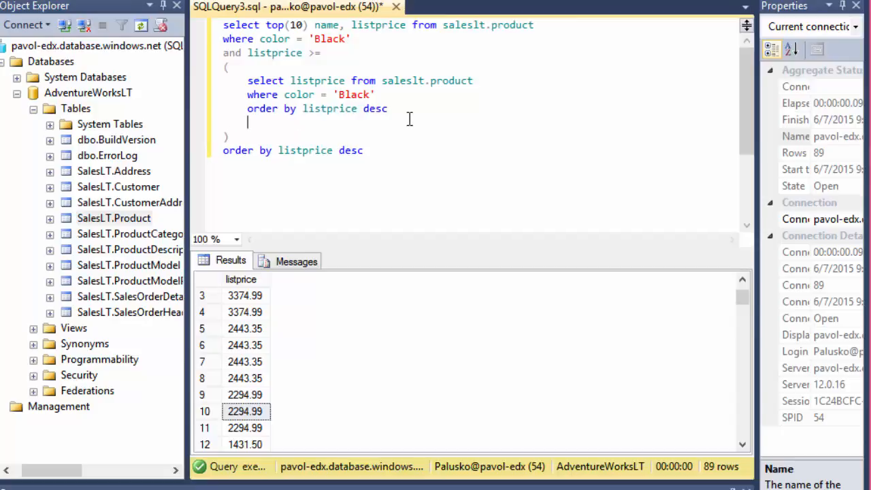
- Add OFFSET 10 ROWS FETCH NEXT 1 ROWS ONLY so the subquery returns 2294.99
text(offset)
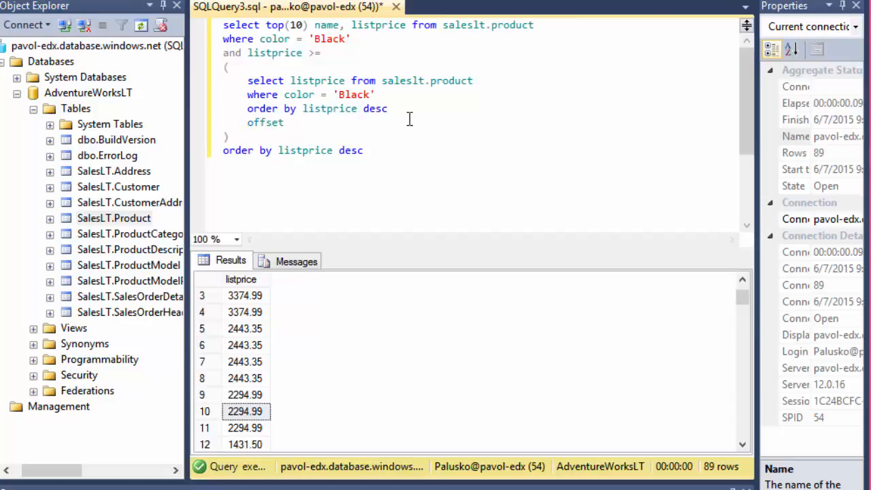
text(10 rows)
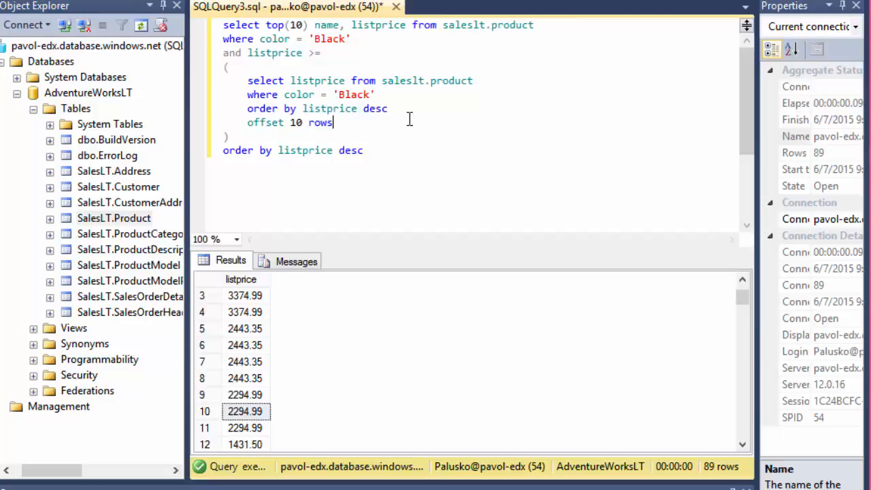
mouse_move(272, 357)
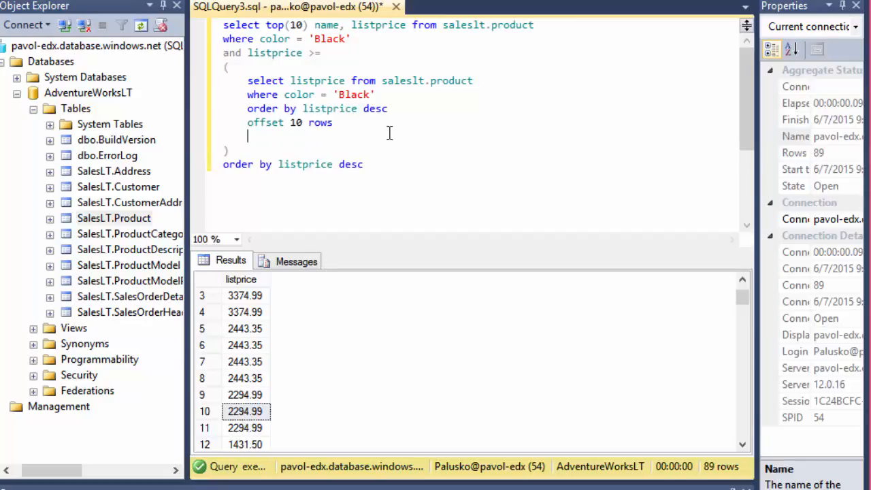
text(fetch next 1 rows only)
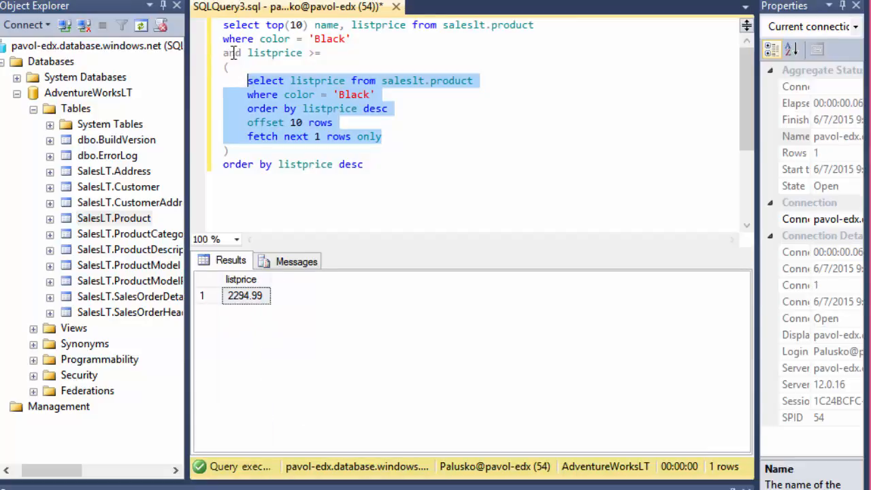
click(279, 53)
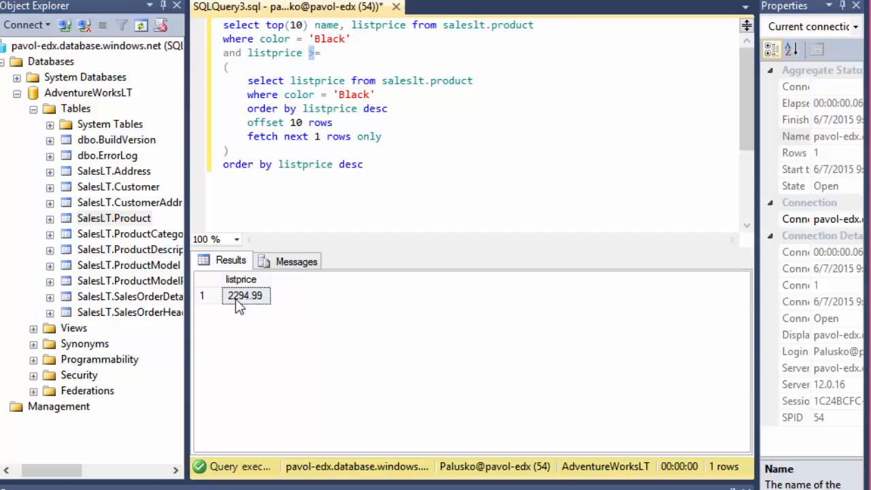
mouse_move(272, 308)
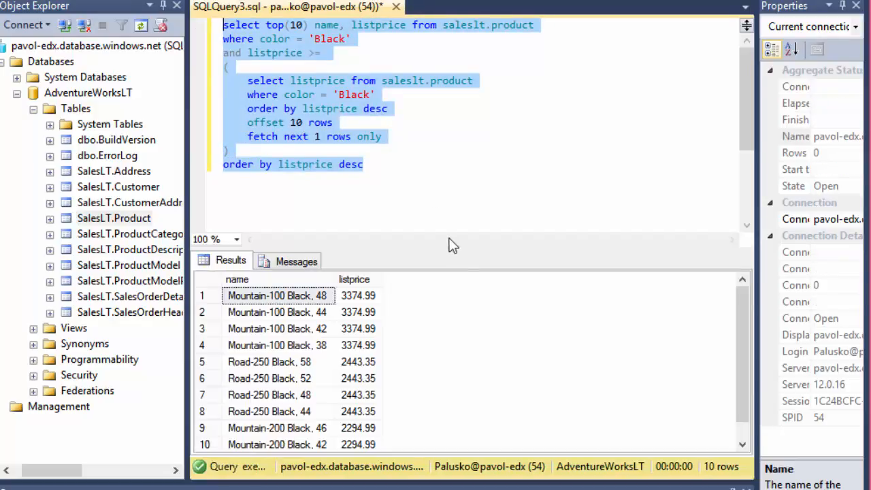
- Review the 10 Black products returned, from 3374.99 down to 2294.99
scroll(down, 3)
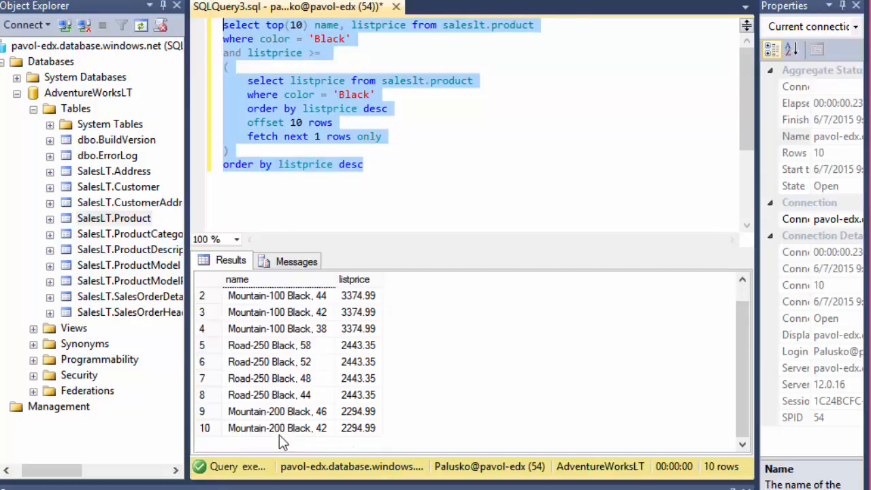
click(311, 24)
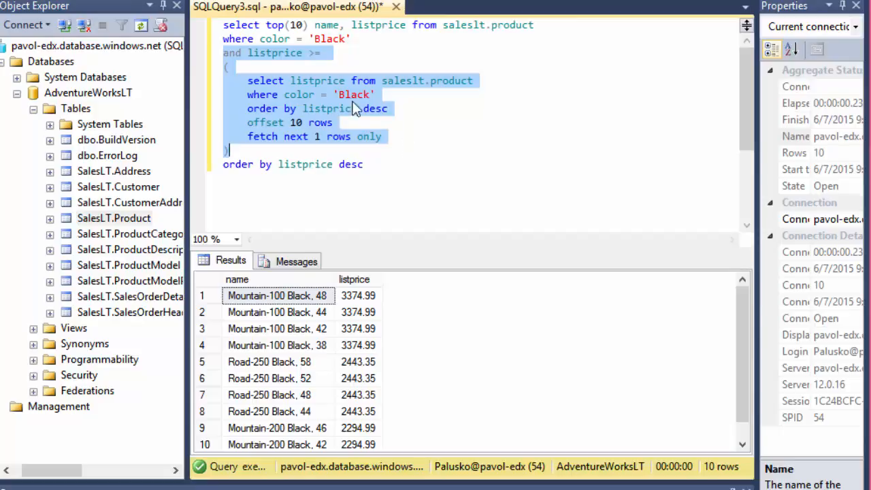
- Remove top(10) and rerun with OFFSET 10, returning 11 Black products priced at or above 2294.99
click(467, 109)
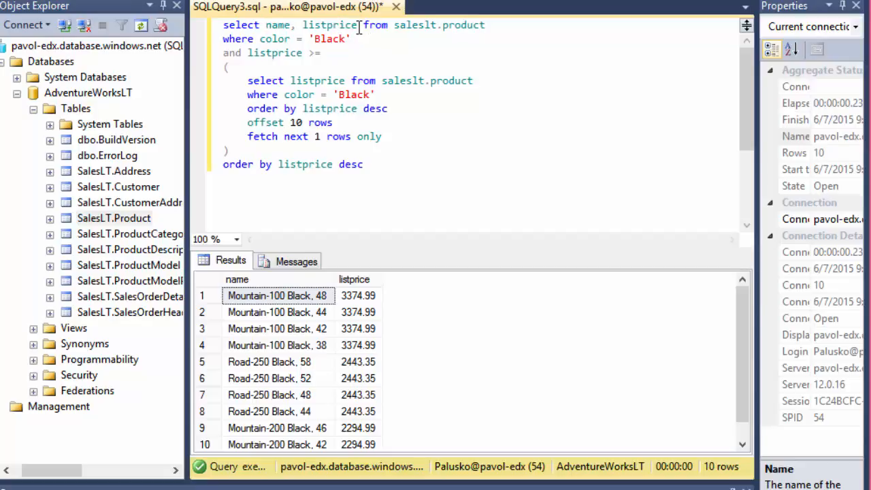
mouse_move(396, 25)
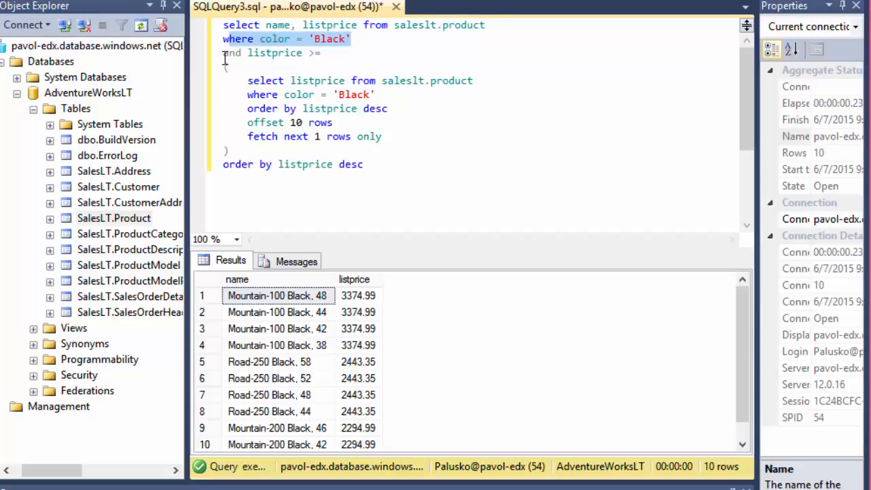
drag(223, 38, 320, 51)
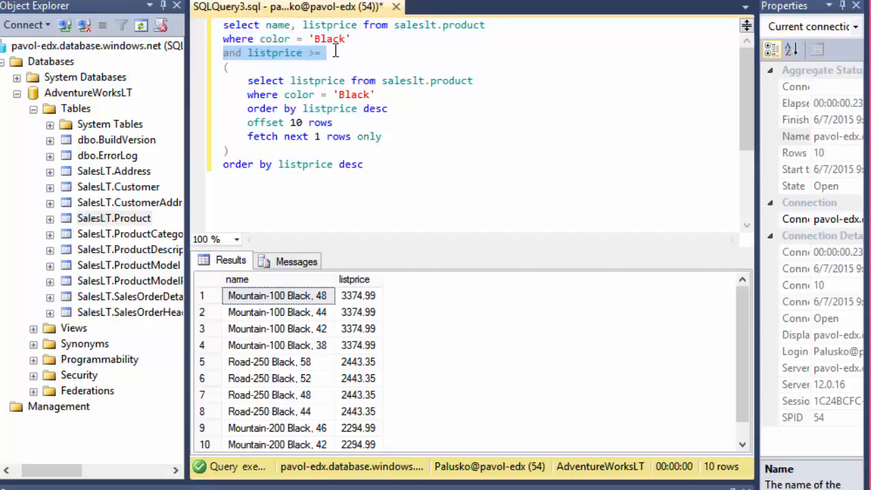
mouse_move(364, 264)
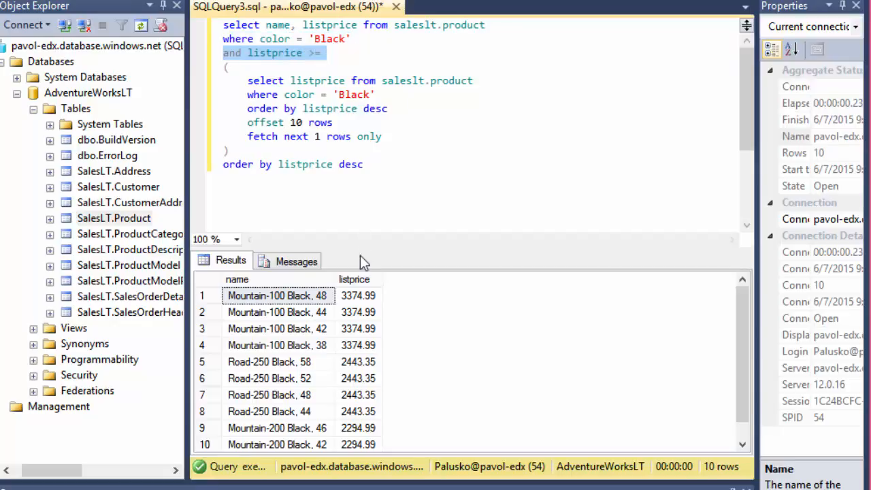
mouse_move(743, 331)
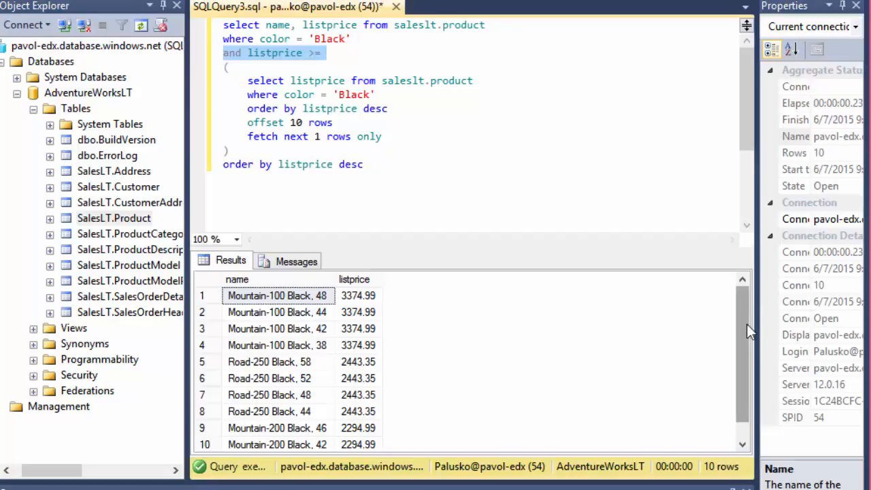
scroll(down, 3)
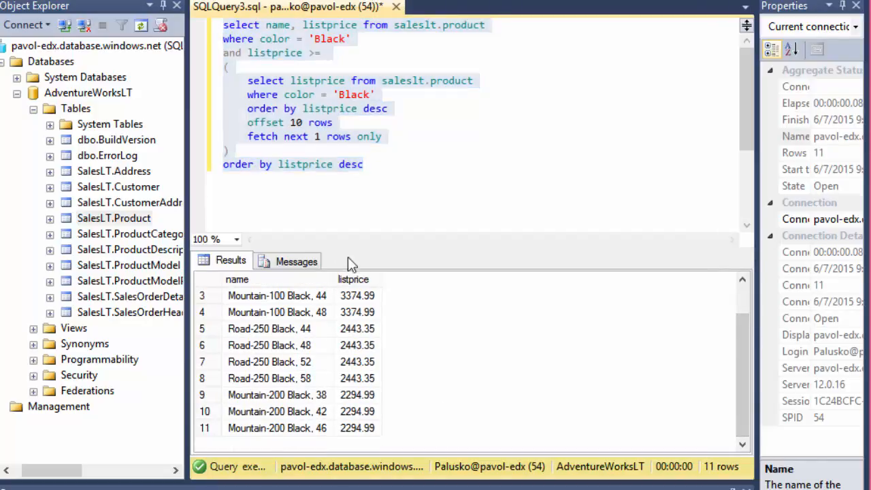
mouse_move(406, 278)
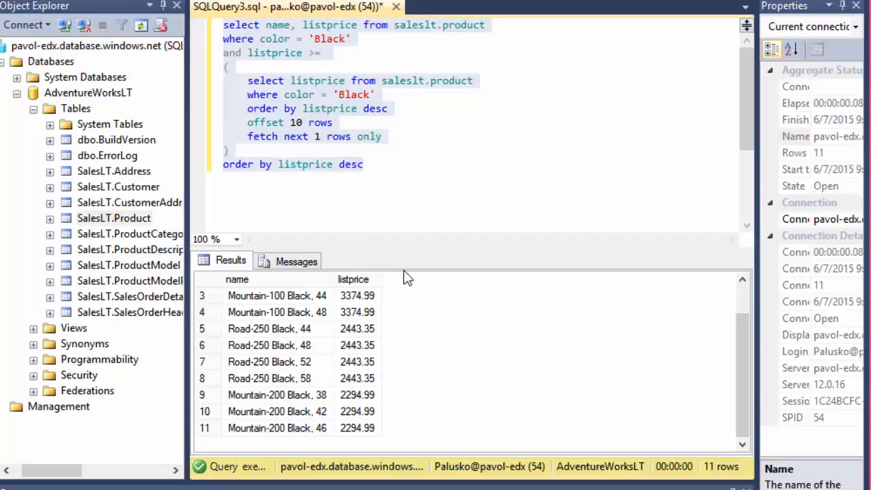
mouse_move(414, 257)
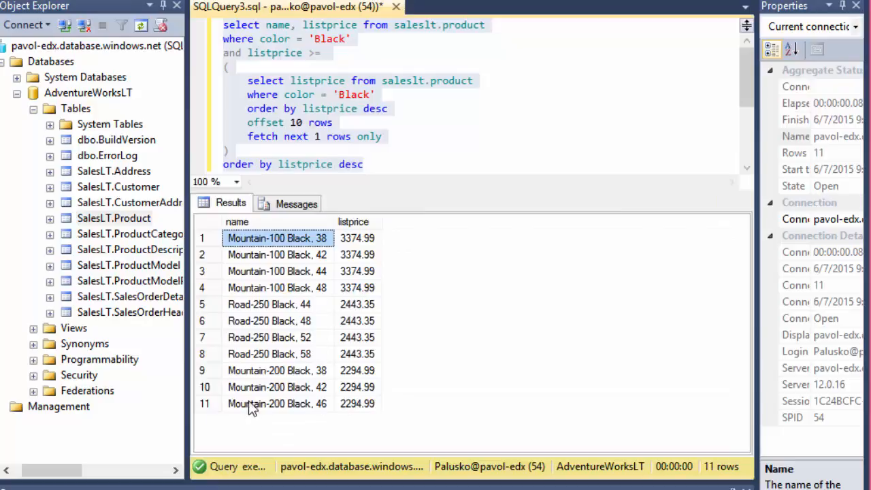
mouse_move(352, 411)
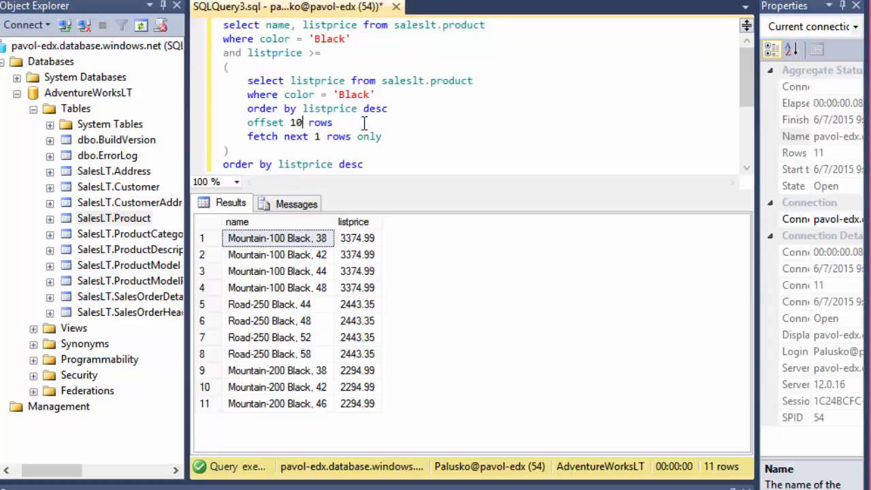
- Change the OFFSET to 5 and rerun, returning 8 Black products priced at or above 2443.35
text(5)
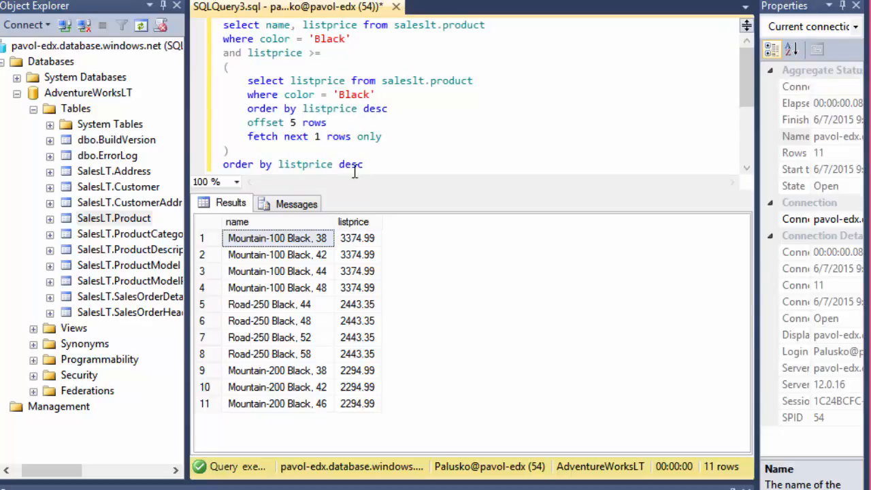
key(ctrl+a)
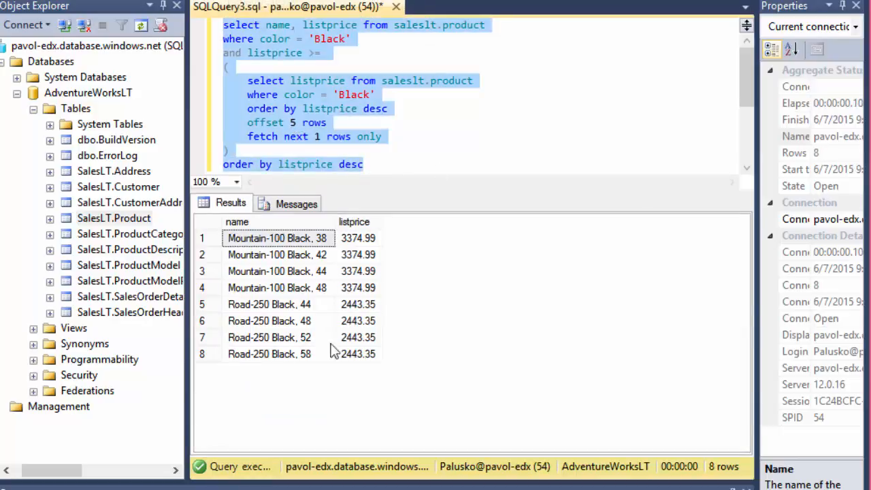
mouse_move(374, 386)
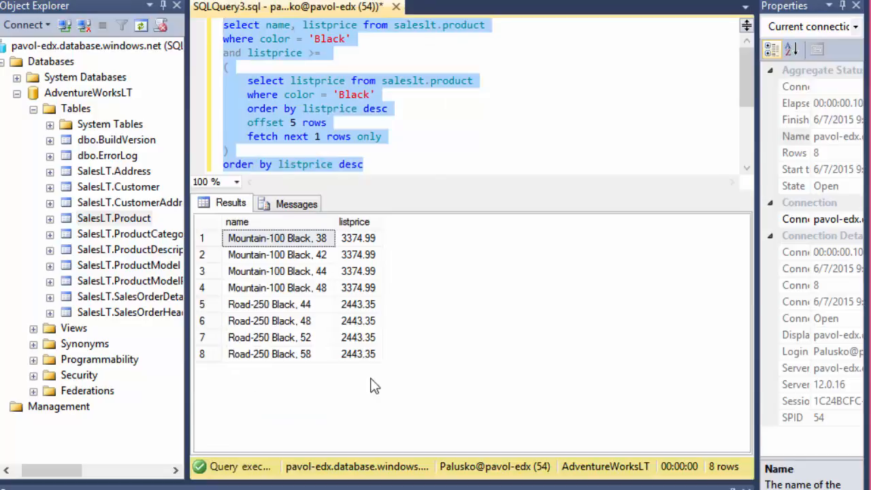
mouse_move(359, 365)
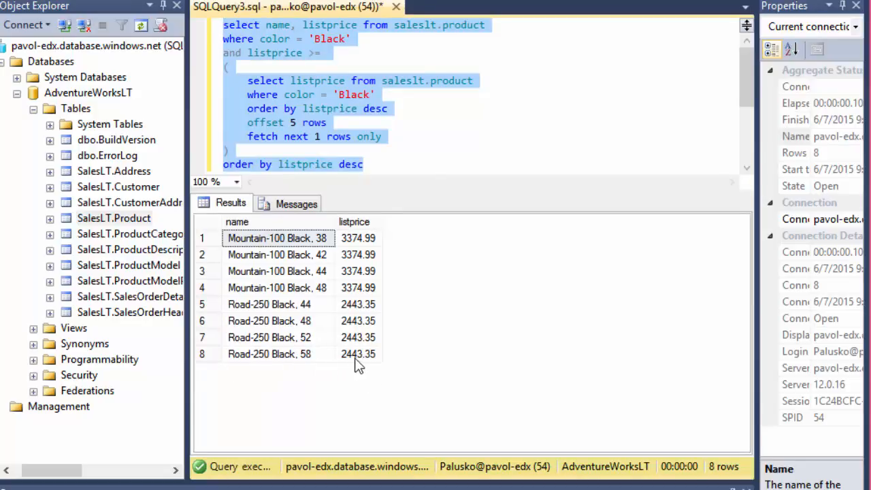
mouse_move(373, 313)
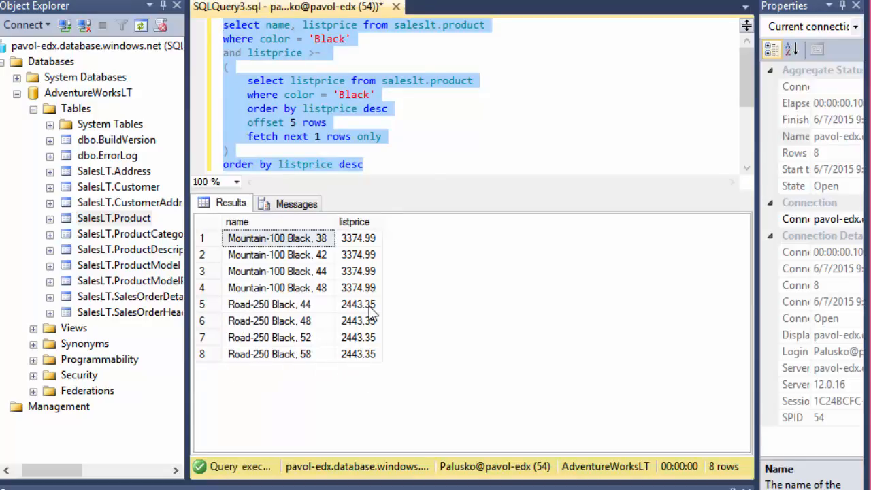
mouse_move(367, 352)
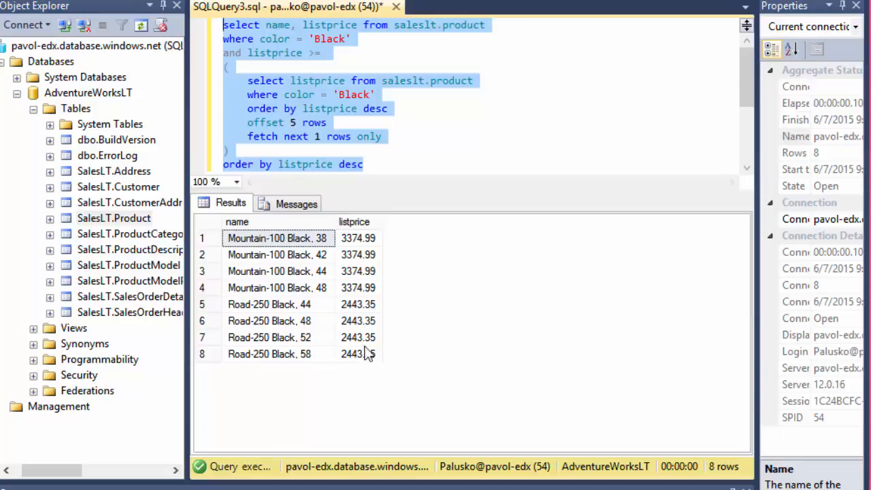
mouse_move(483, 207)
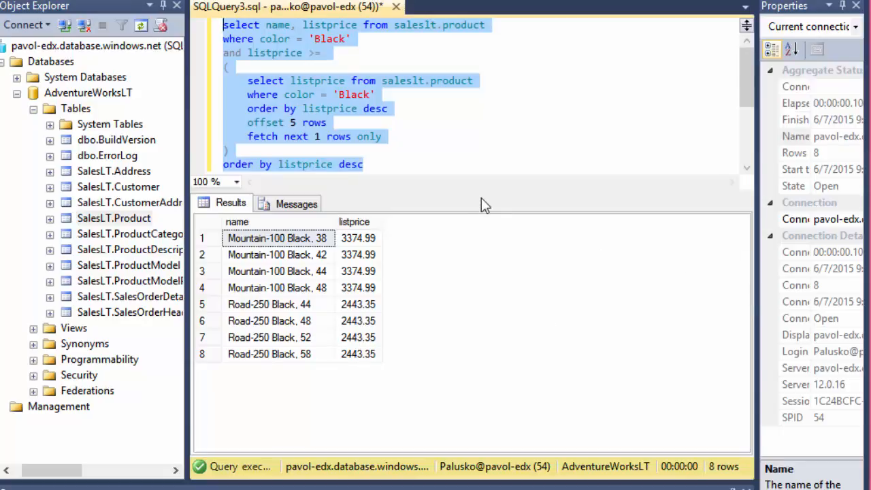
mouse_move(637, 220)
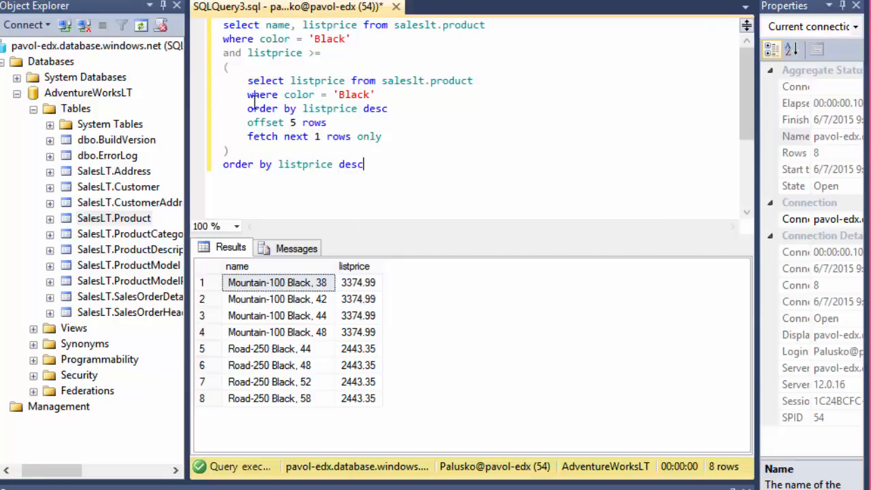
drag(248, 80, 382, 136)
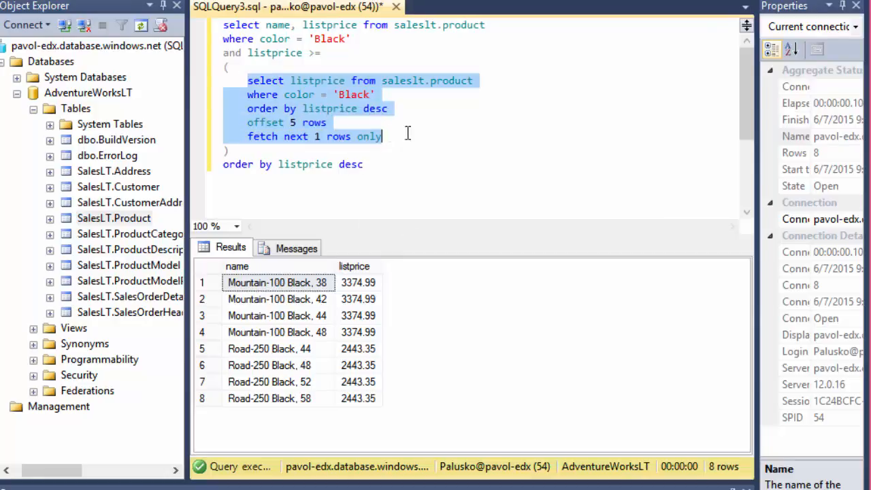
mouse_move(306, 129)
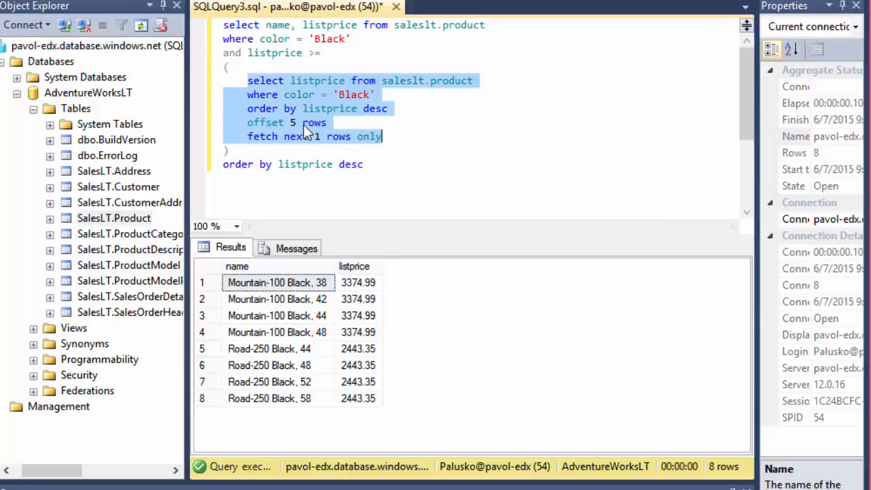
key(F5)
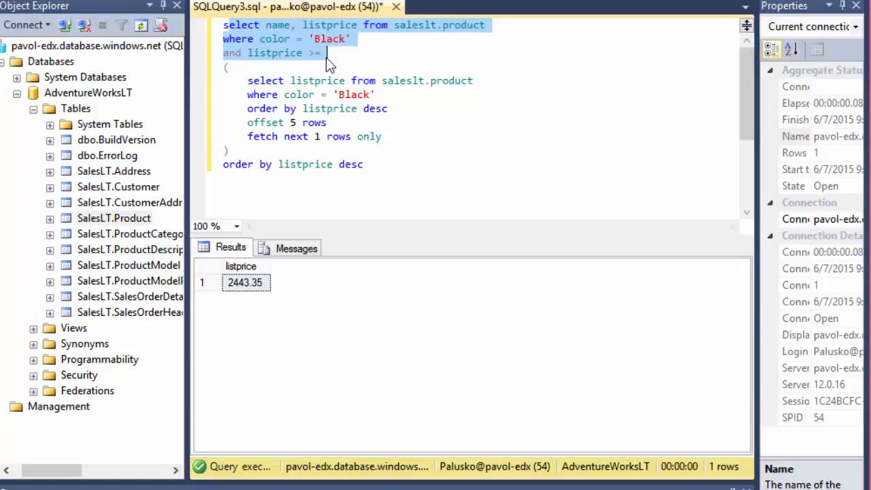
mouse_move(313, 57)
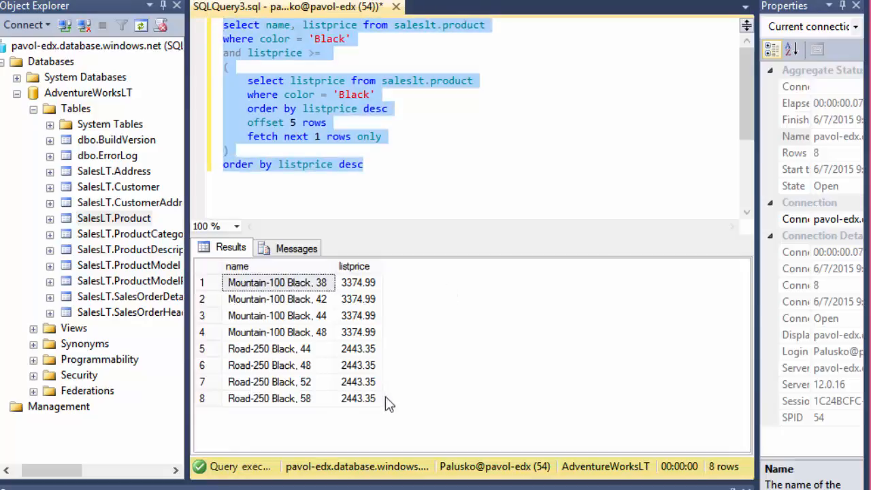
mouse_move(362, 411)
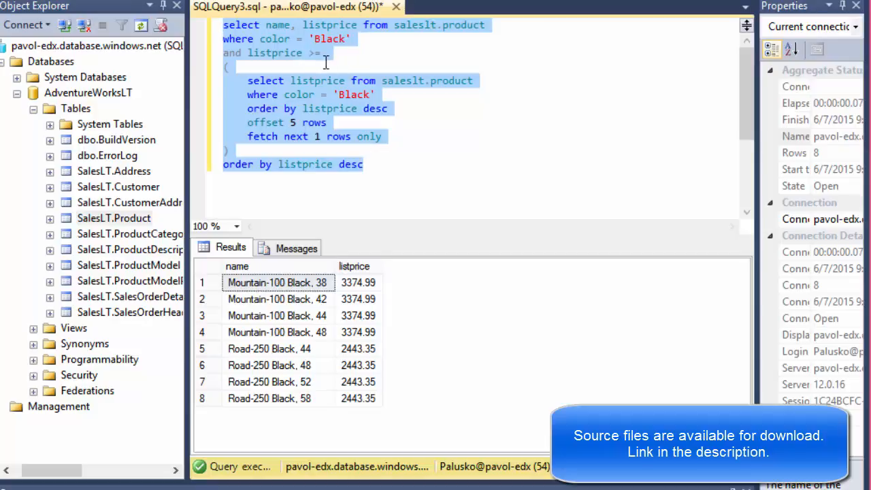
mouse_move(353, 360)
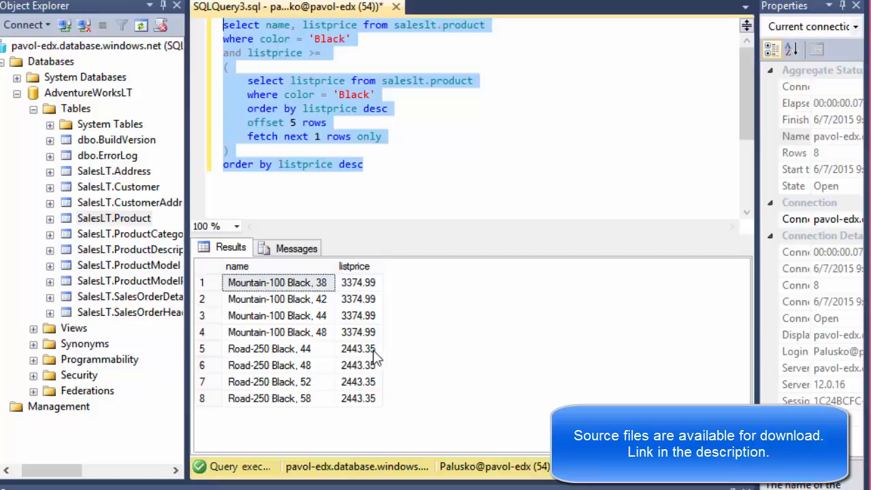
mouse_move(366, 355)
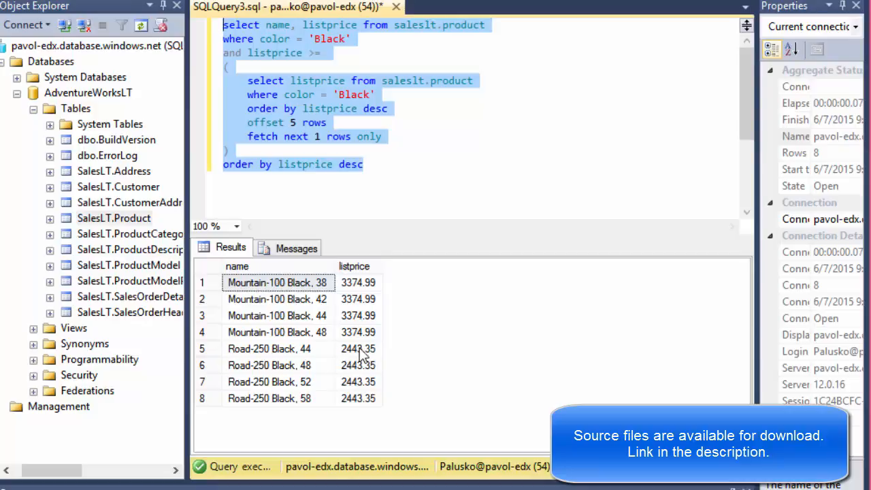
click(275, 348)
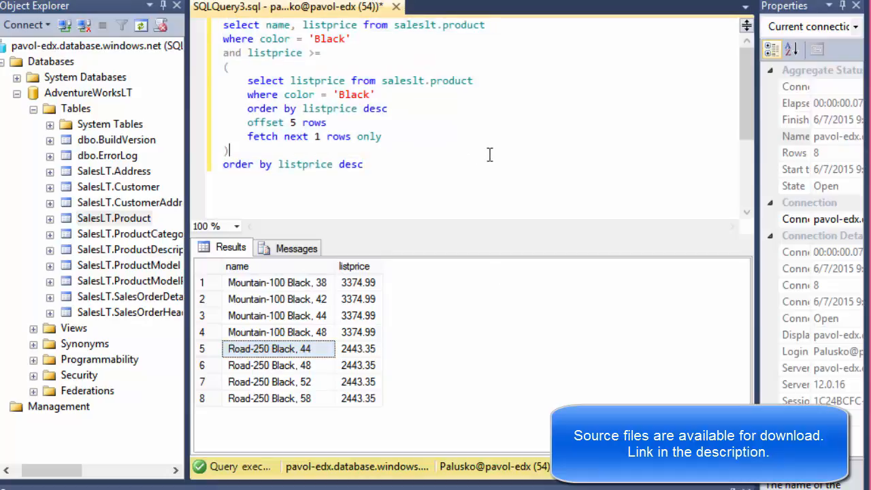
mouse_move(481, 157)
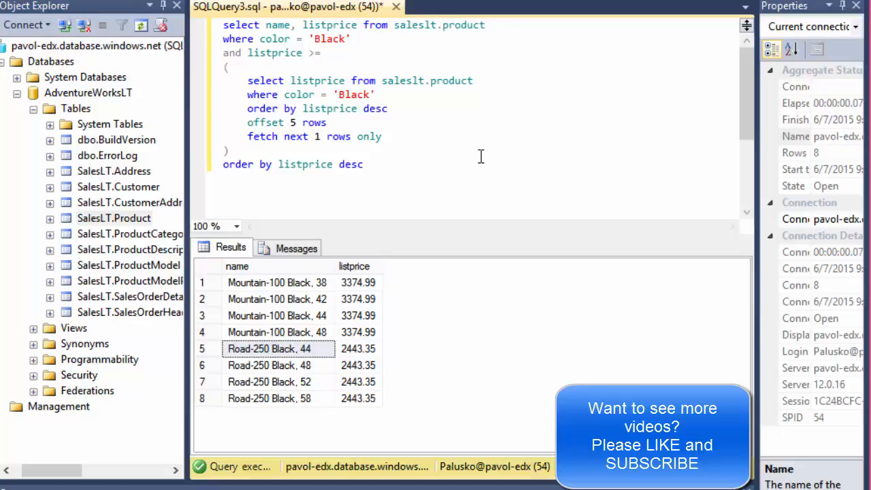
mouse_move(337, 47)
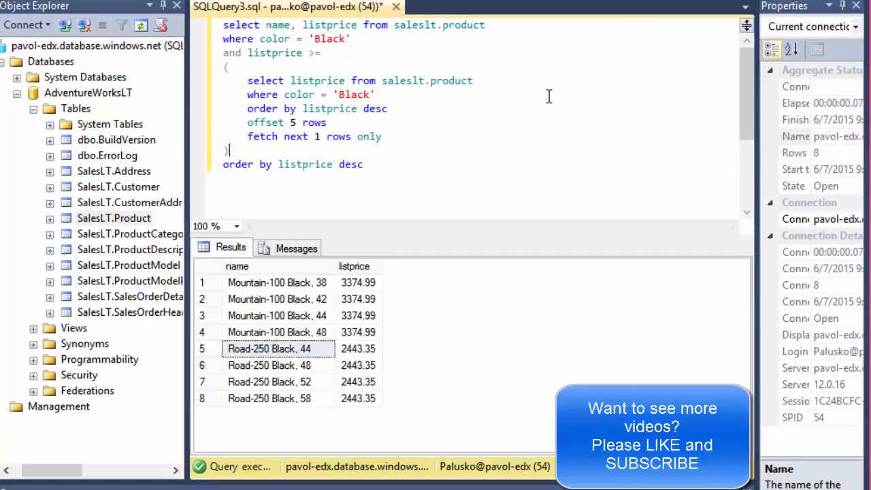
mouse_move(528, 96)
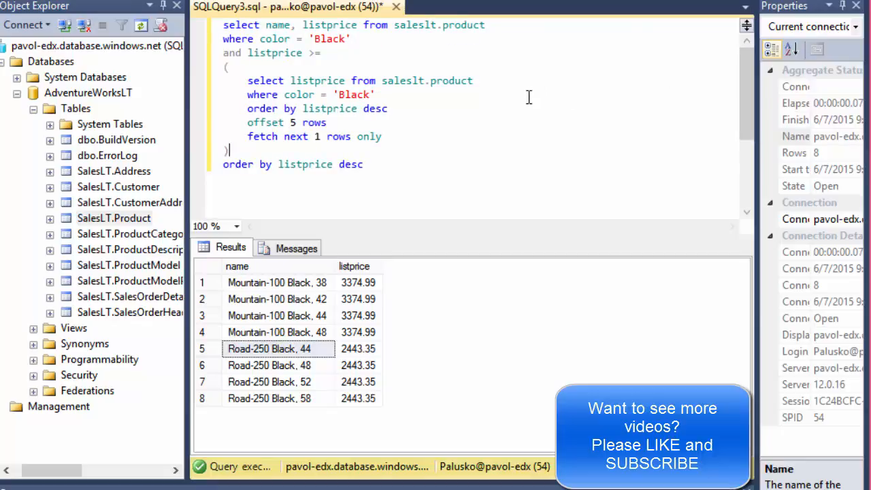
mouse_move(413, 163)
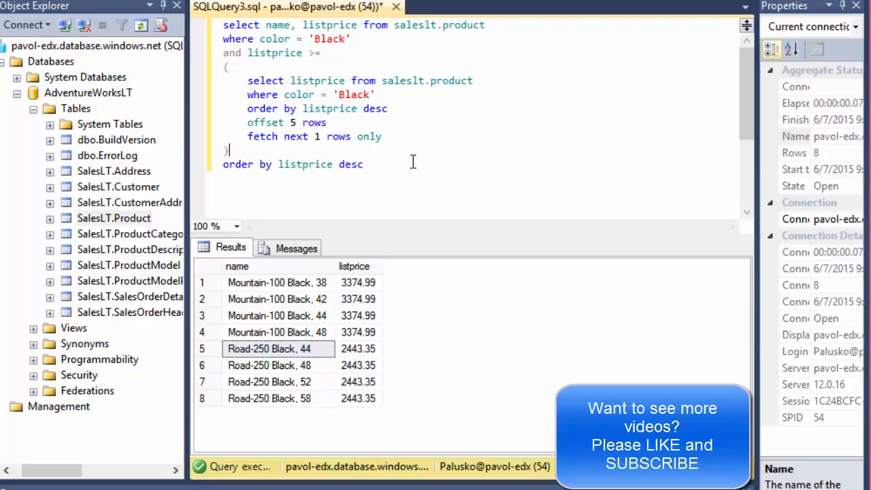
mouse_move(413, 185)
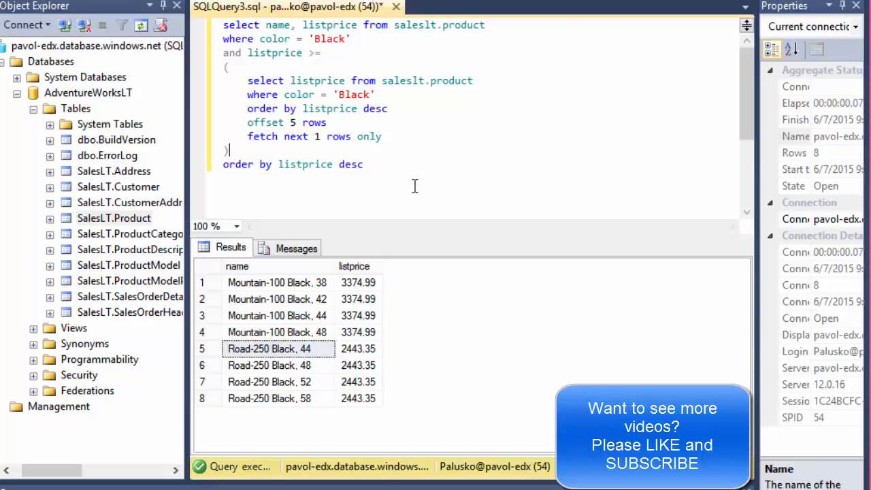